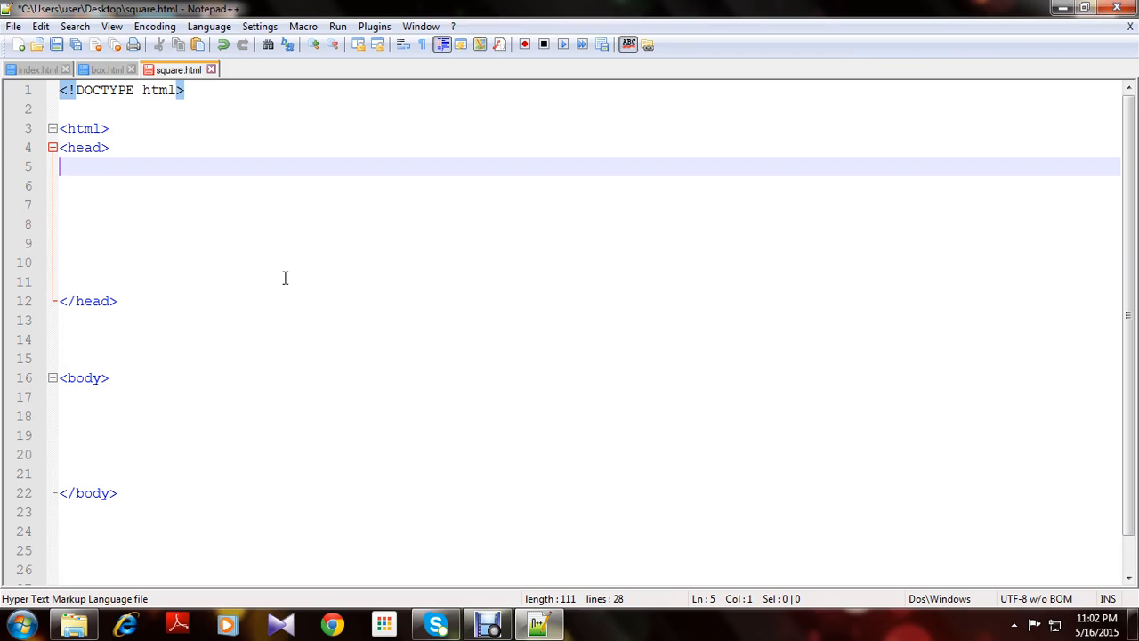
Type an opening <style> tag and a closing </style> tag inside the head
{"action": "scroll", "scroll_direction": "down", "scroll_amount": 3}
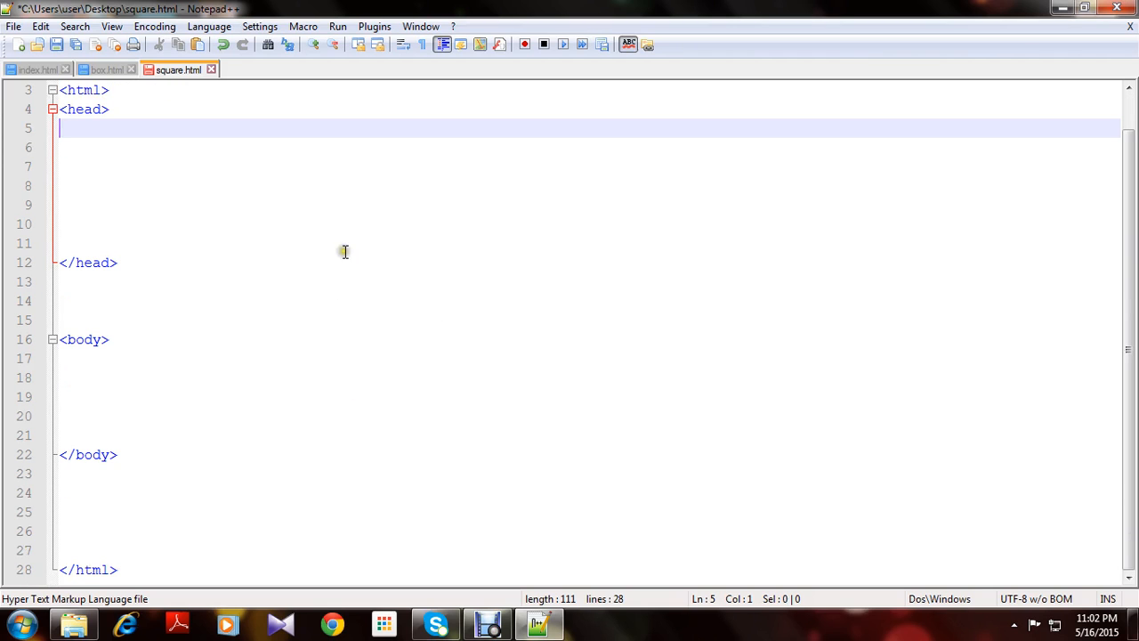
{"action": "mouse_move", "coordinate": [360, 321]}
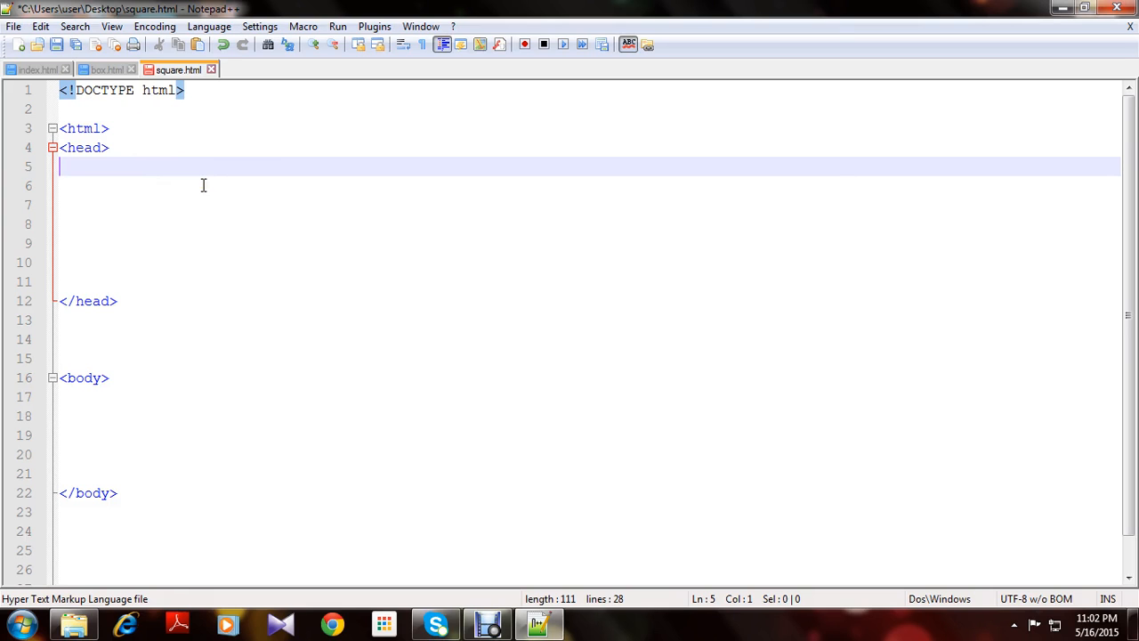
{"action": "type", "text": "<"}
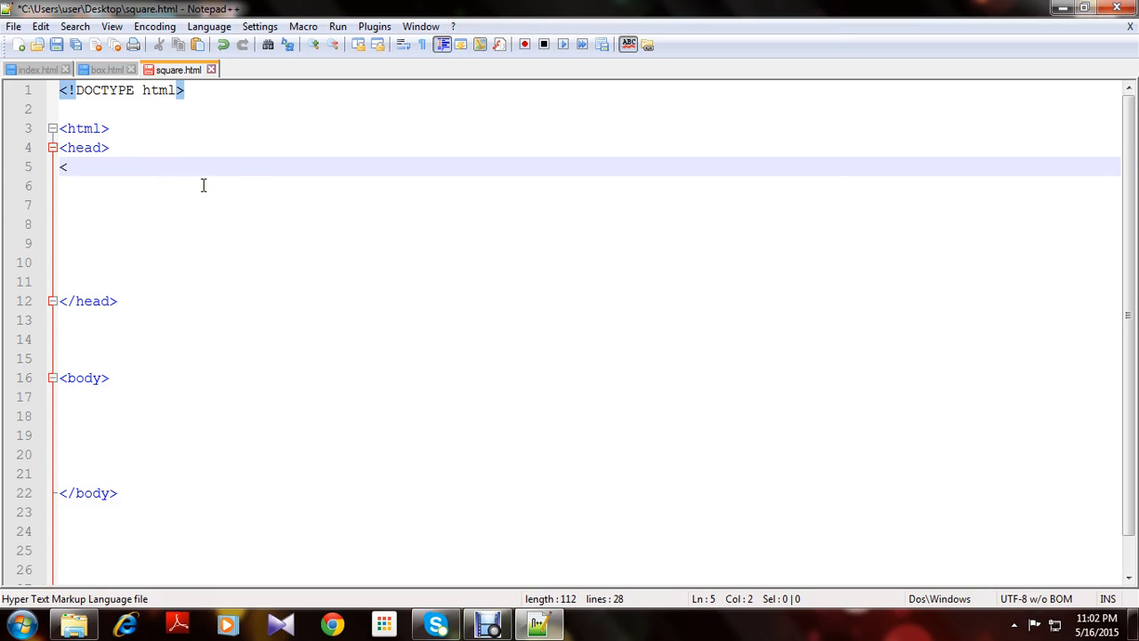
{"action": "type", "text": "style>"}
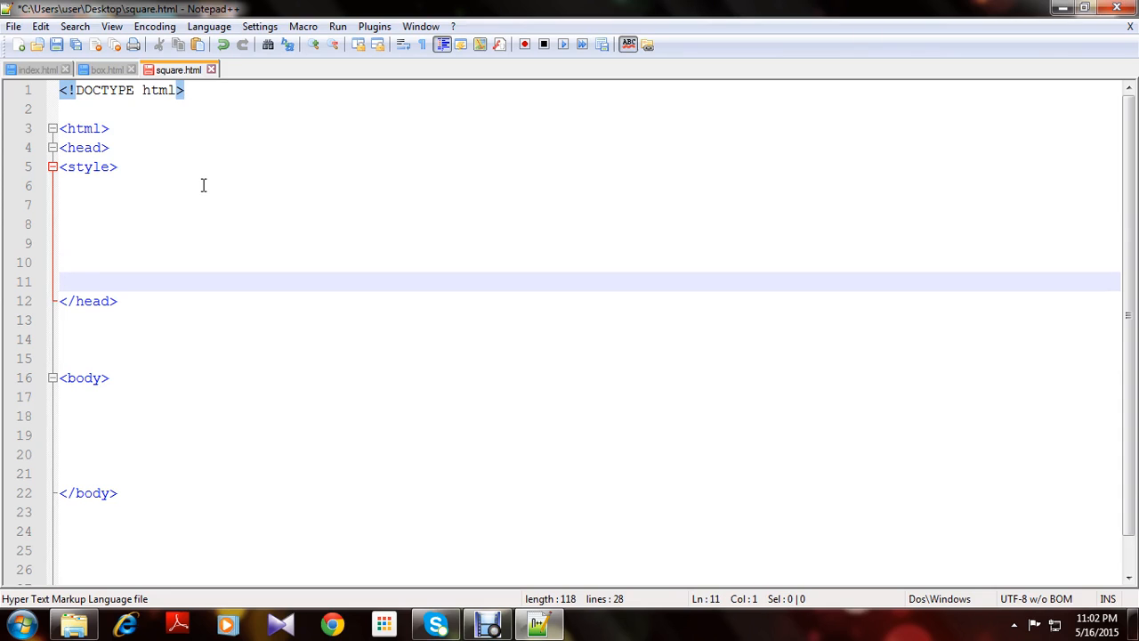
{"action": "type", "text": "</styl"}
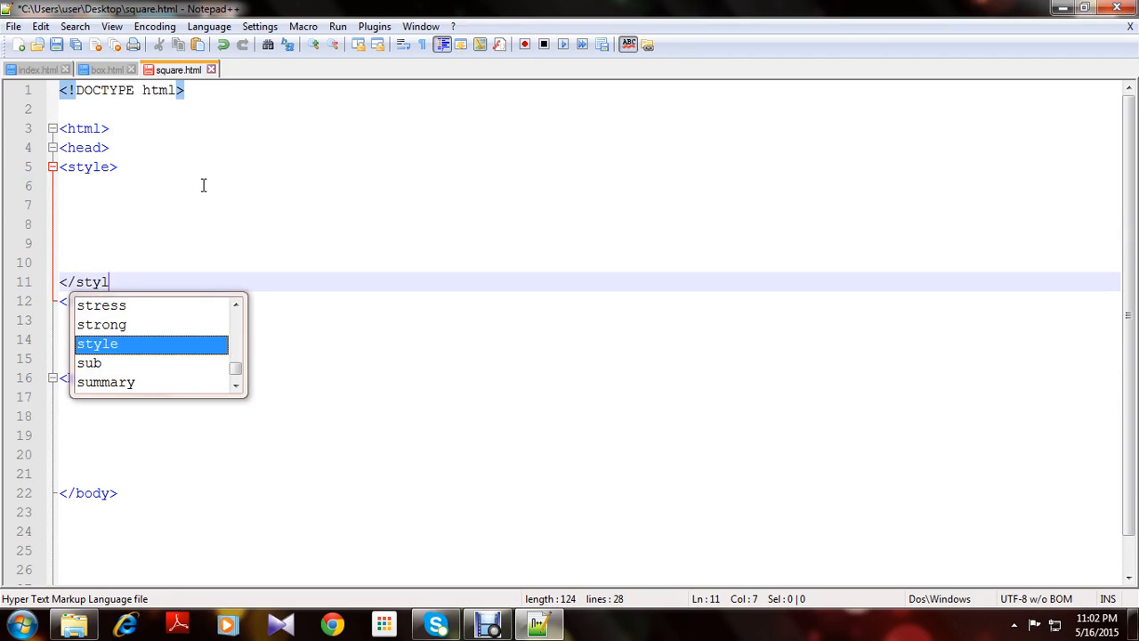
{"action": "key", "text": "Tab"}
{"action": "type", "text": "<"}
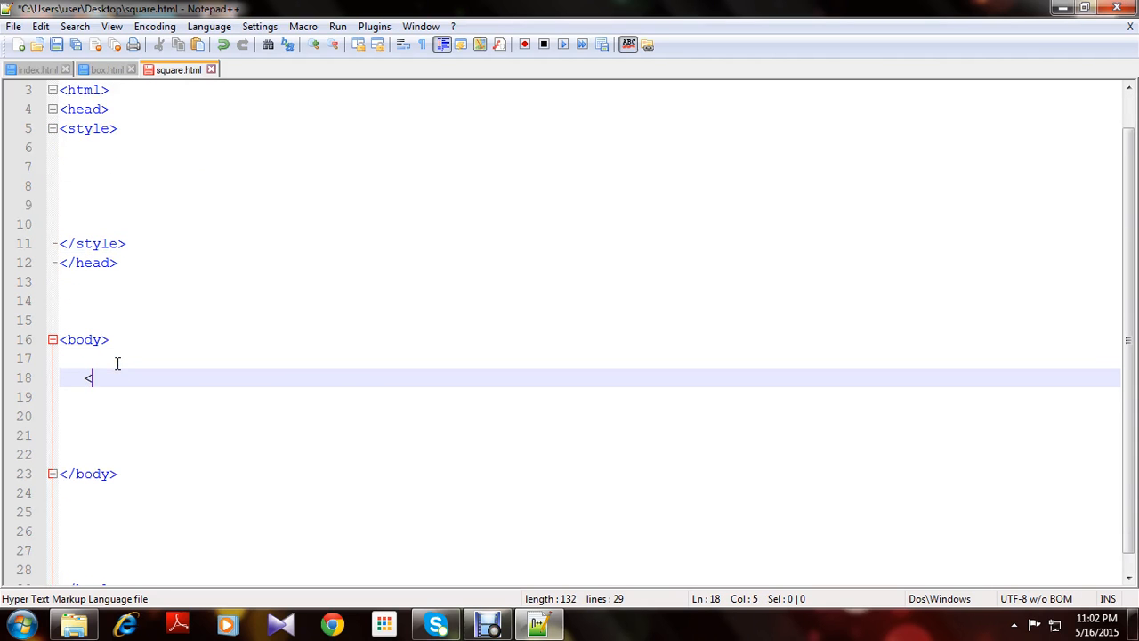
Write <div class="square"></div> in the page body
{"action": "type", "text": "div"}
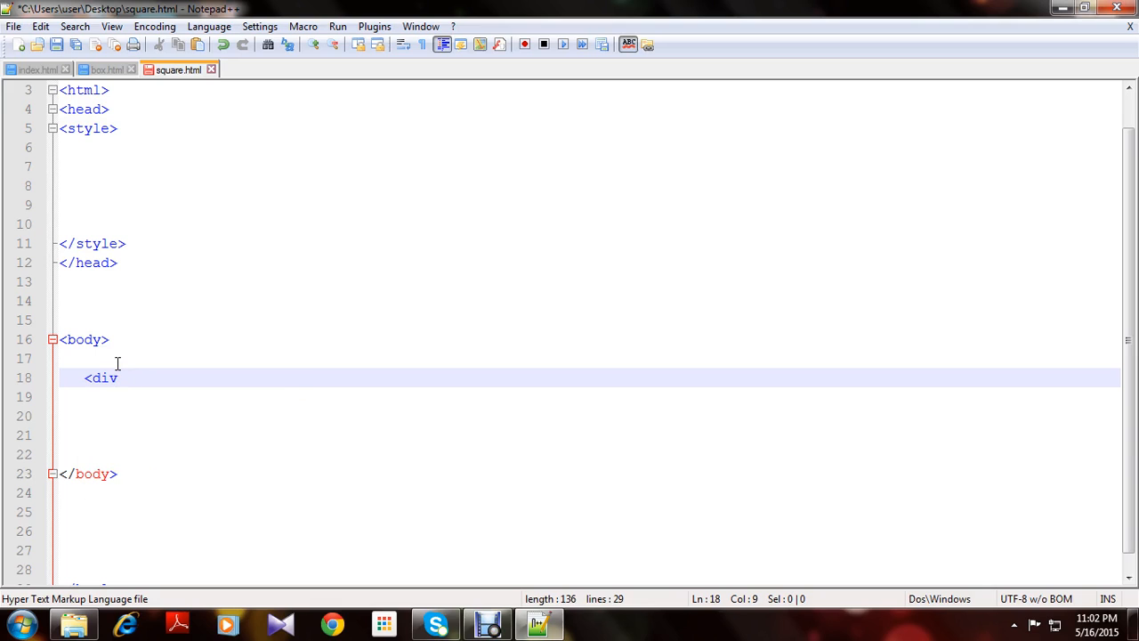
{"action": "type", "text": "class=\""}
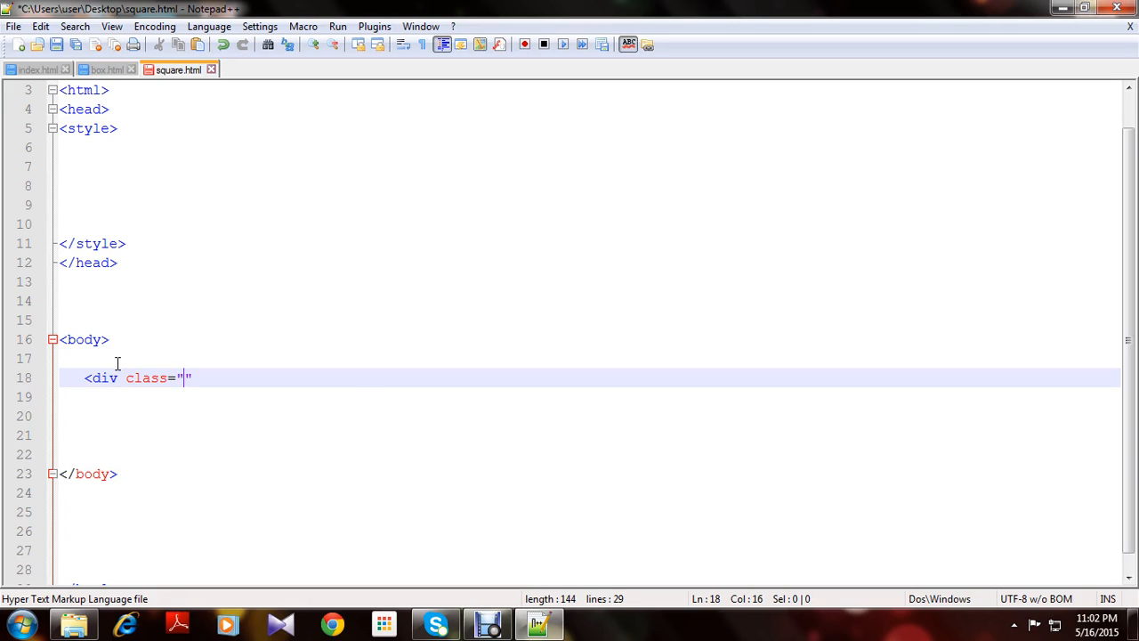
{"action": "type", "text": "square"}
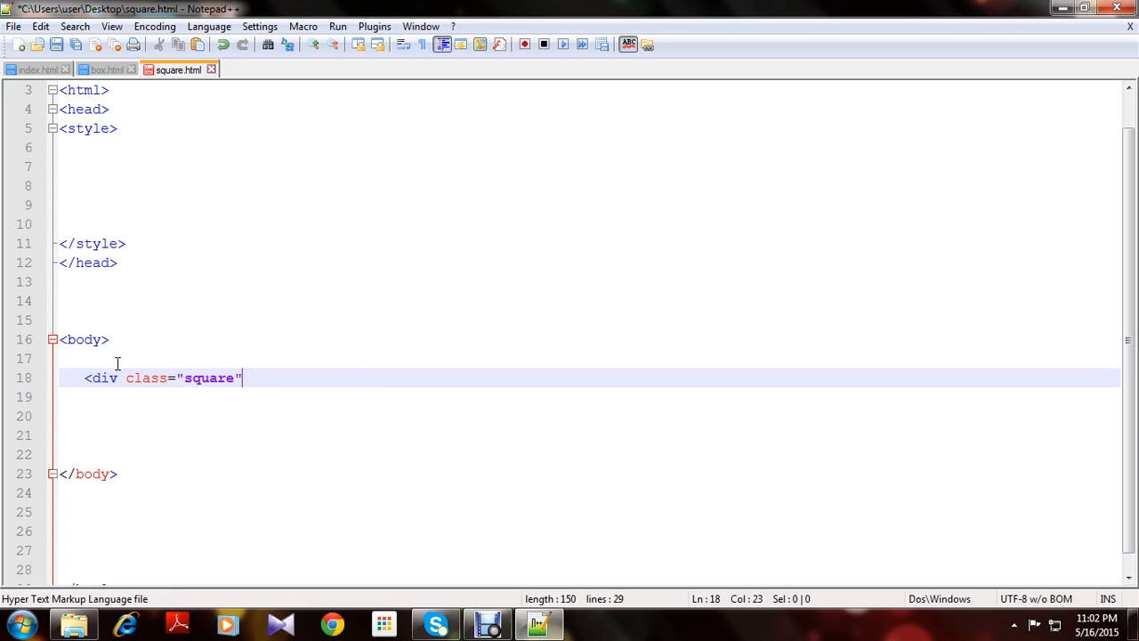
{"action": "type", "text": ">"}
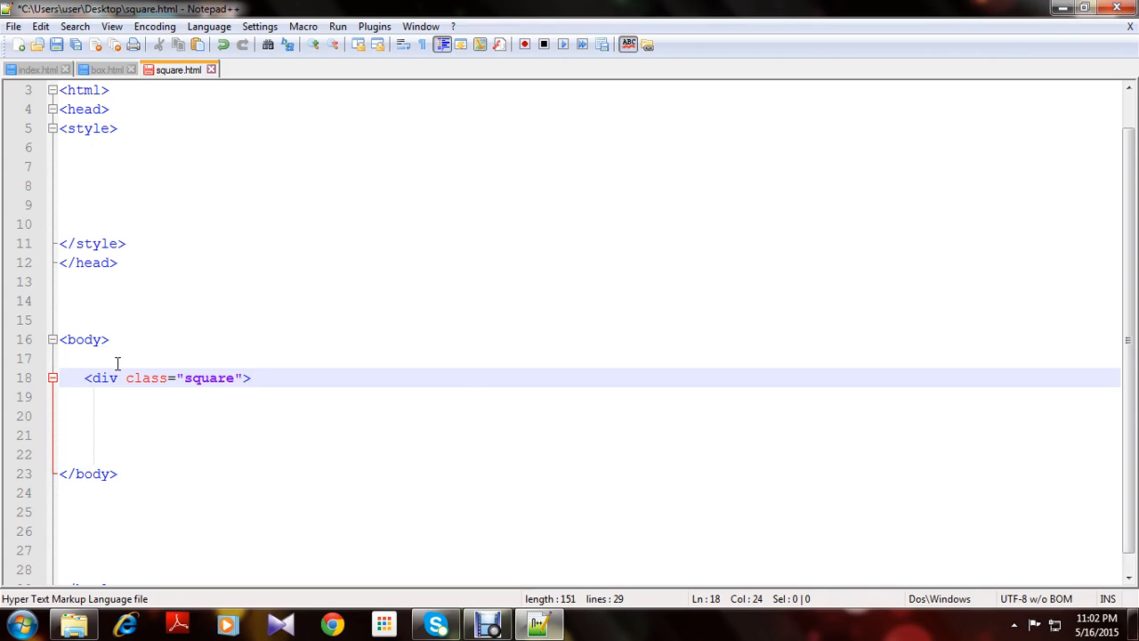
{"action": "type", "text": "></div>"}
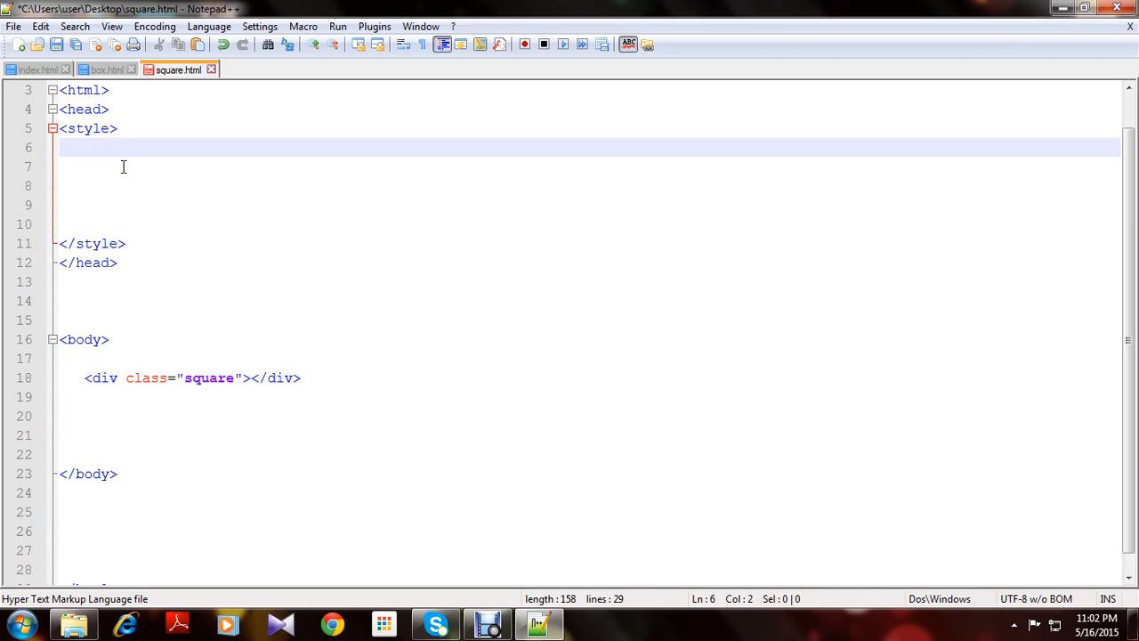
Start a .square rule in the style block with width 200px
{"action": "type", "text": ".b"}
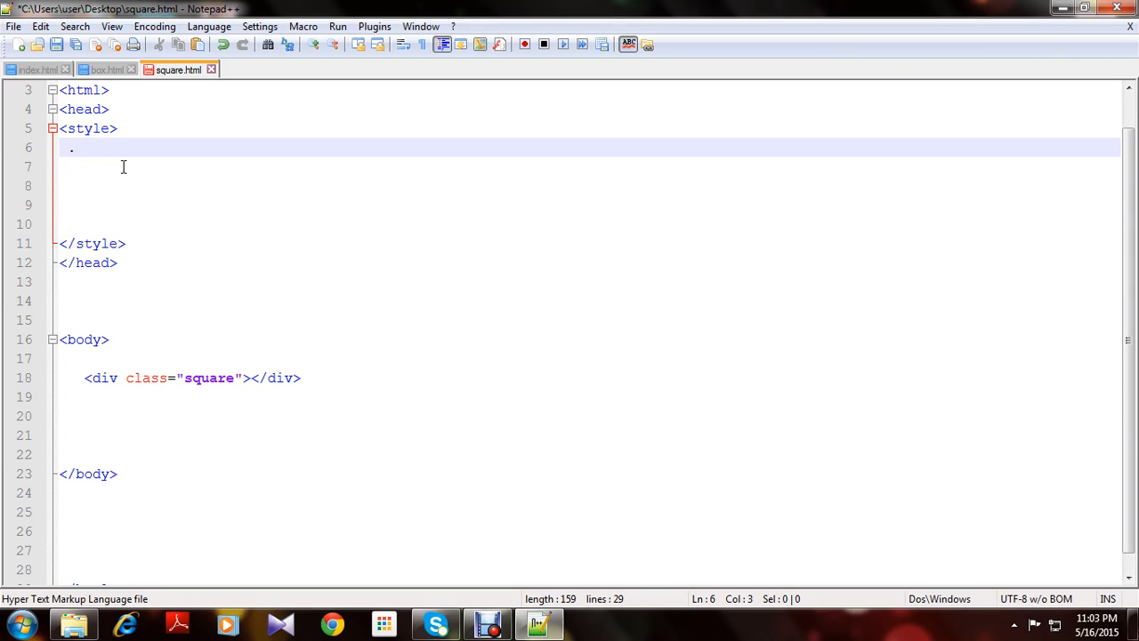
{"action": "type", "text": "square{"}
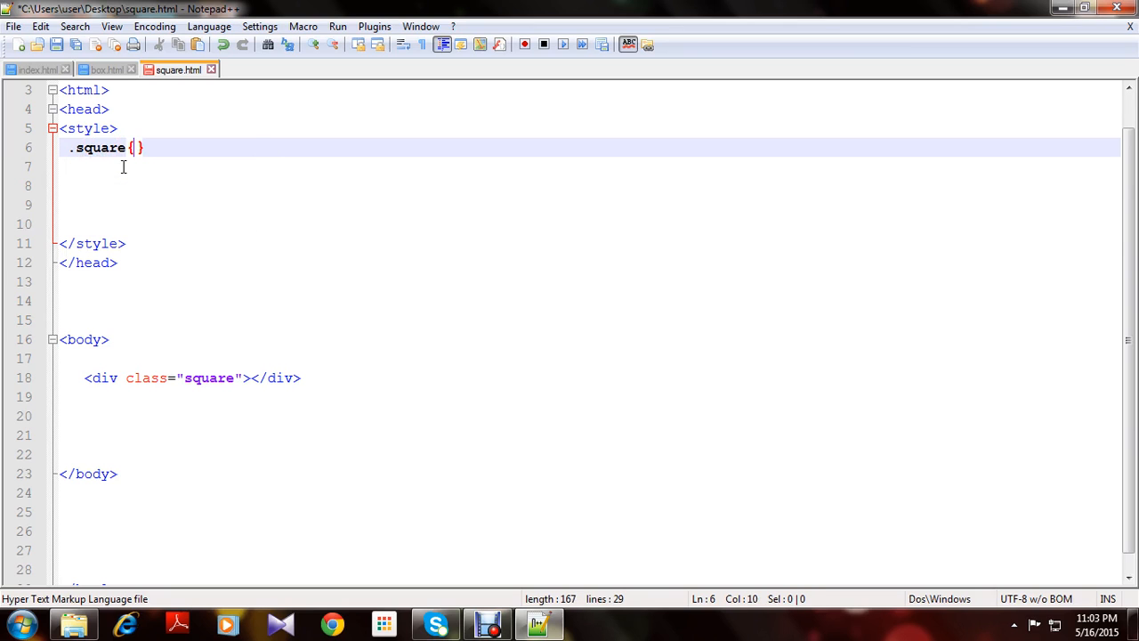
{"action": "type", "text": "w"}
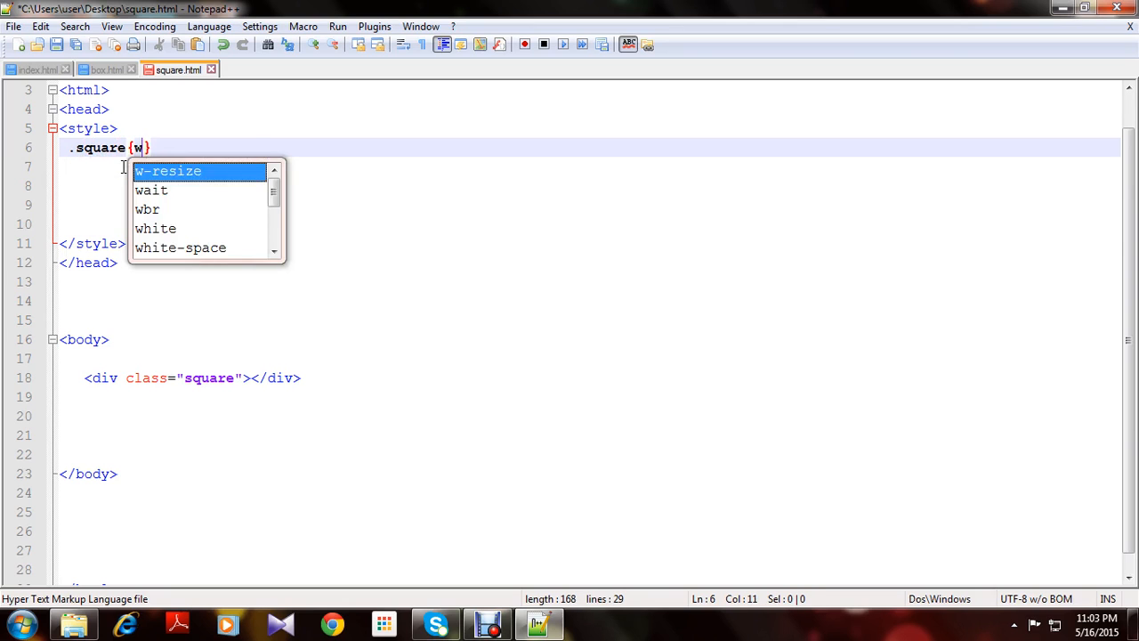
{"action": "type", "text": "idth:"}
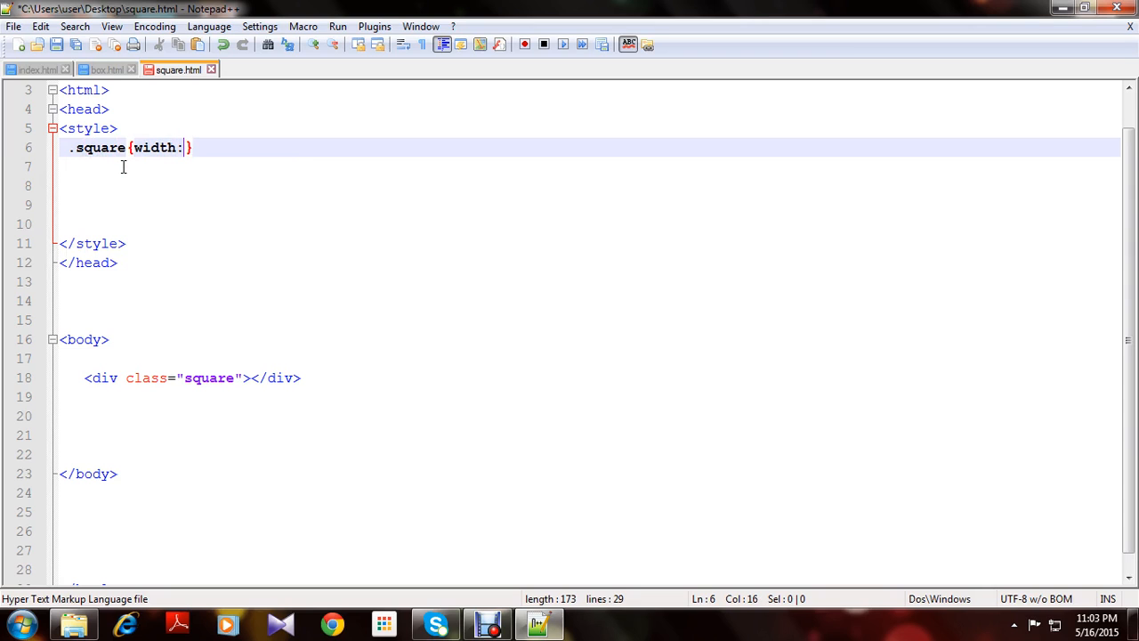
{"action": "type", "text": "200"}
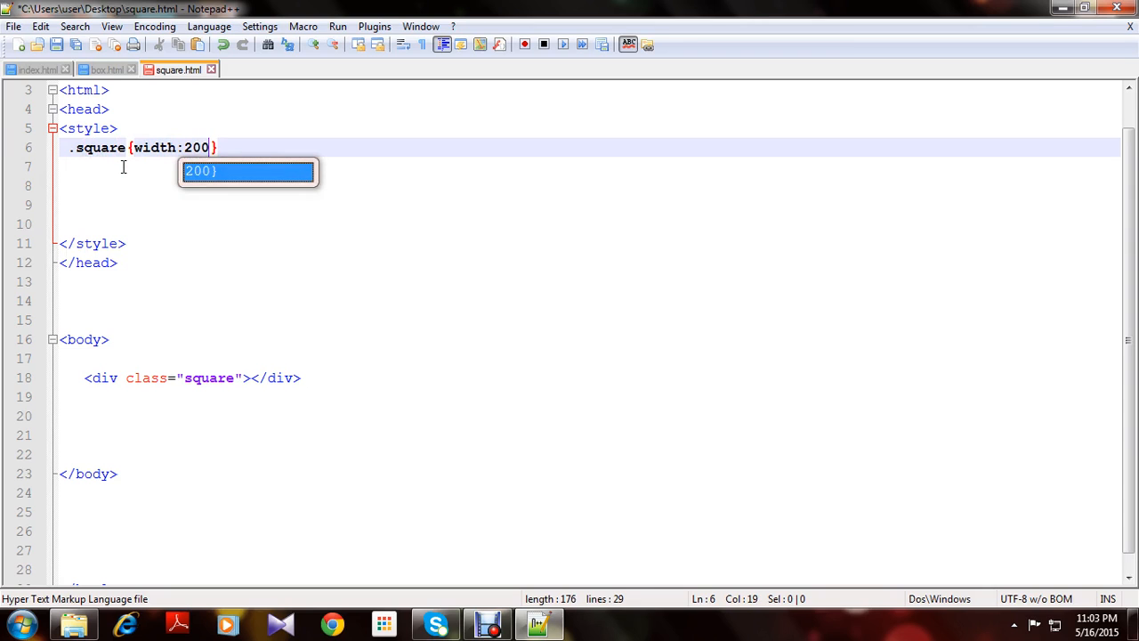
{"action": "type", "text": "px;"}
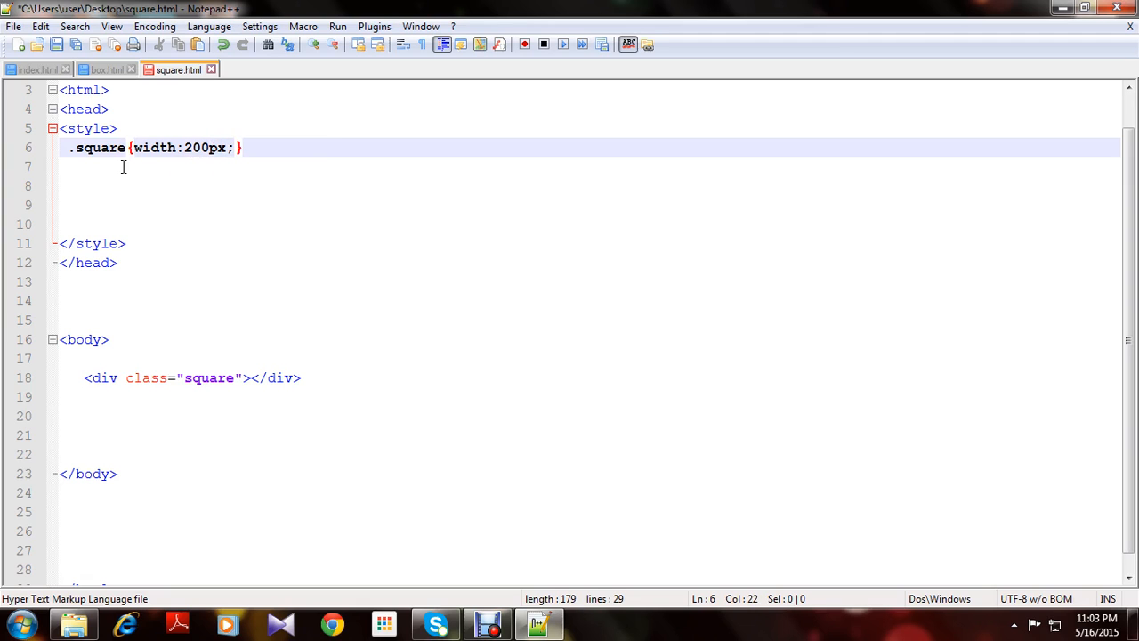
Add height 200px and an orange background to the .square rule
{"action": "type", "text": "height"}
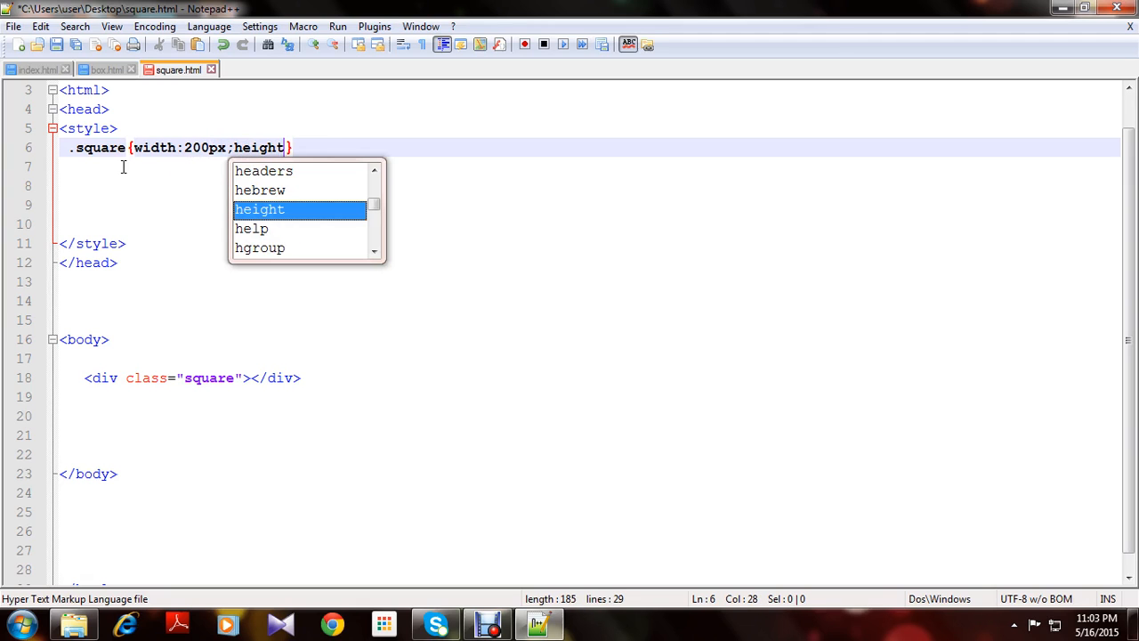
{"action": "type", "text": ":"}
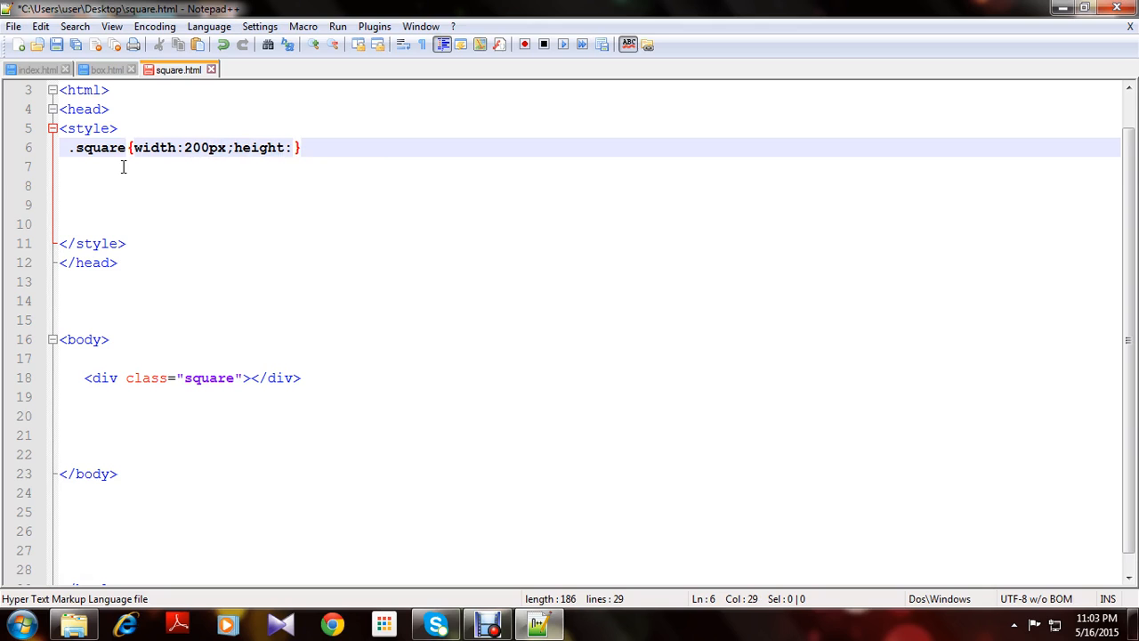
{"action": "type", "text": "200px"}
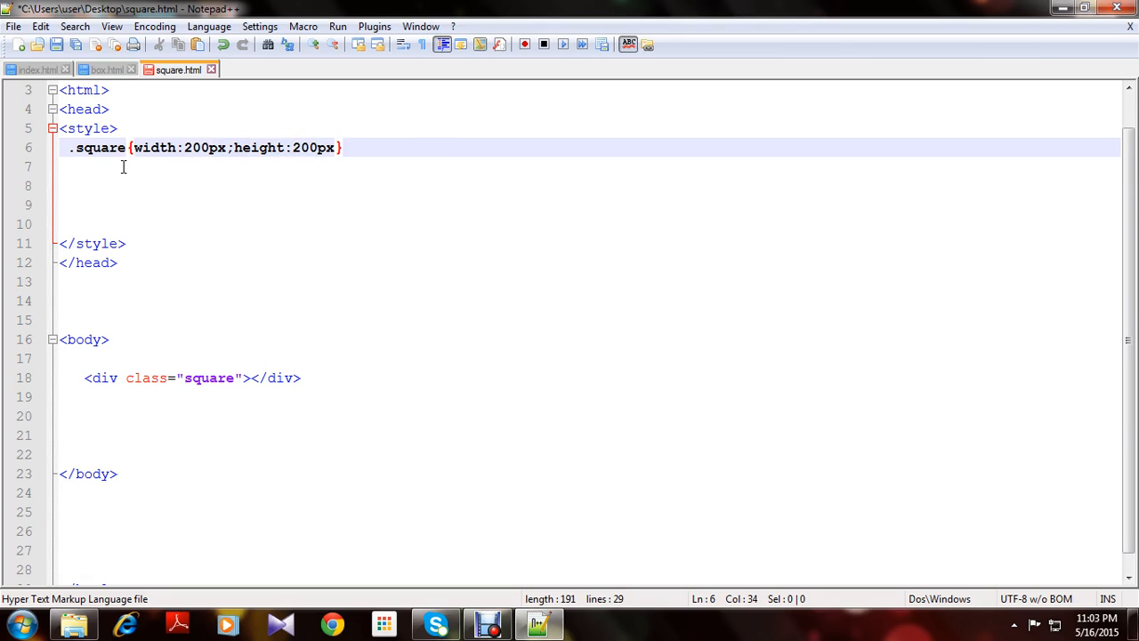
{"action": "type", "text": ";"}
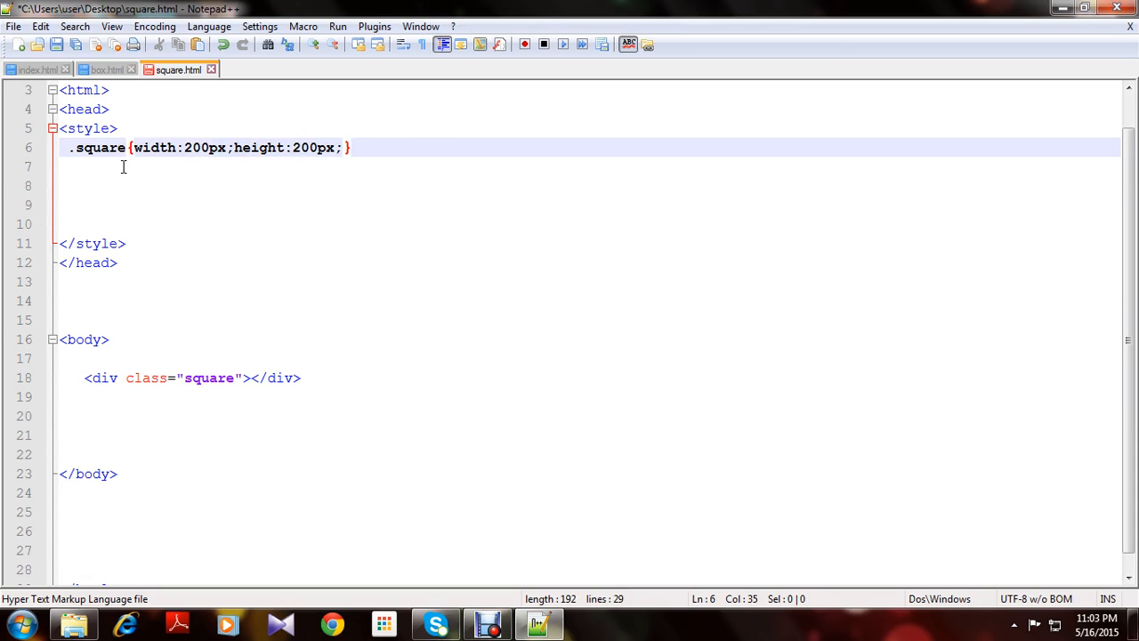
{"action": "type", "text": "background"}
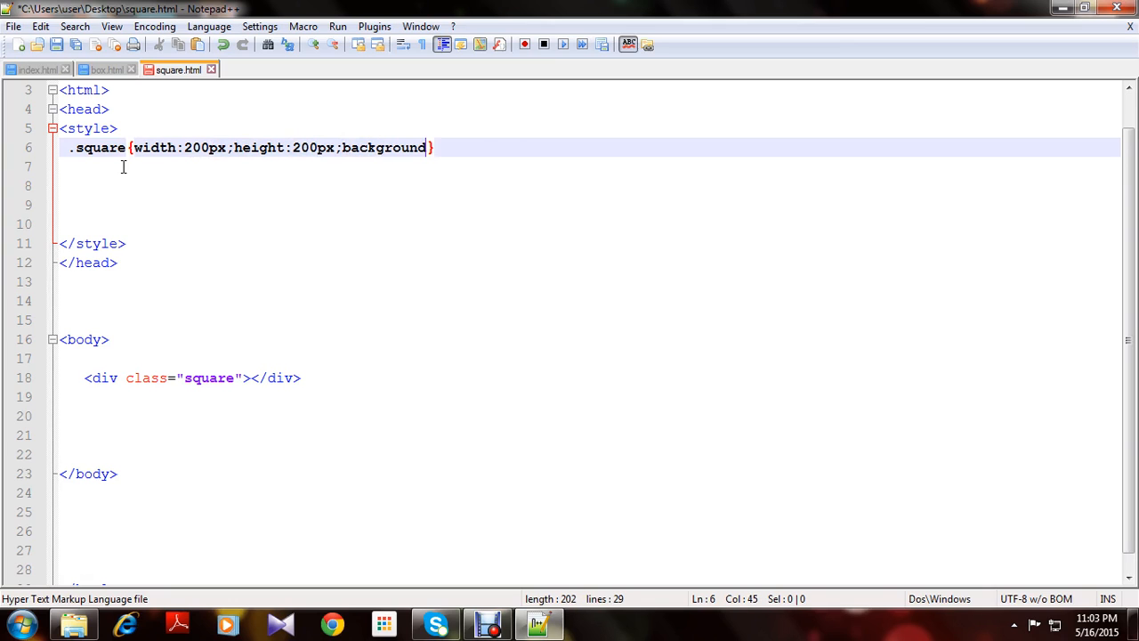
{"action": "type", "text": ":"}
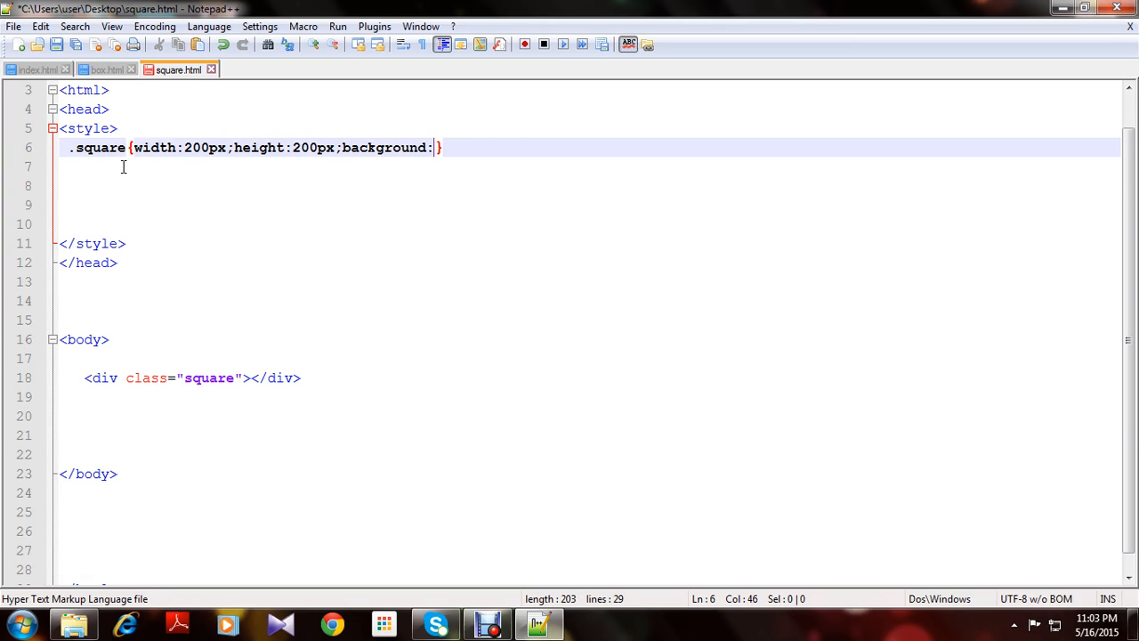
{"action": "type", "text": "orange"}
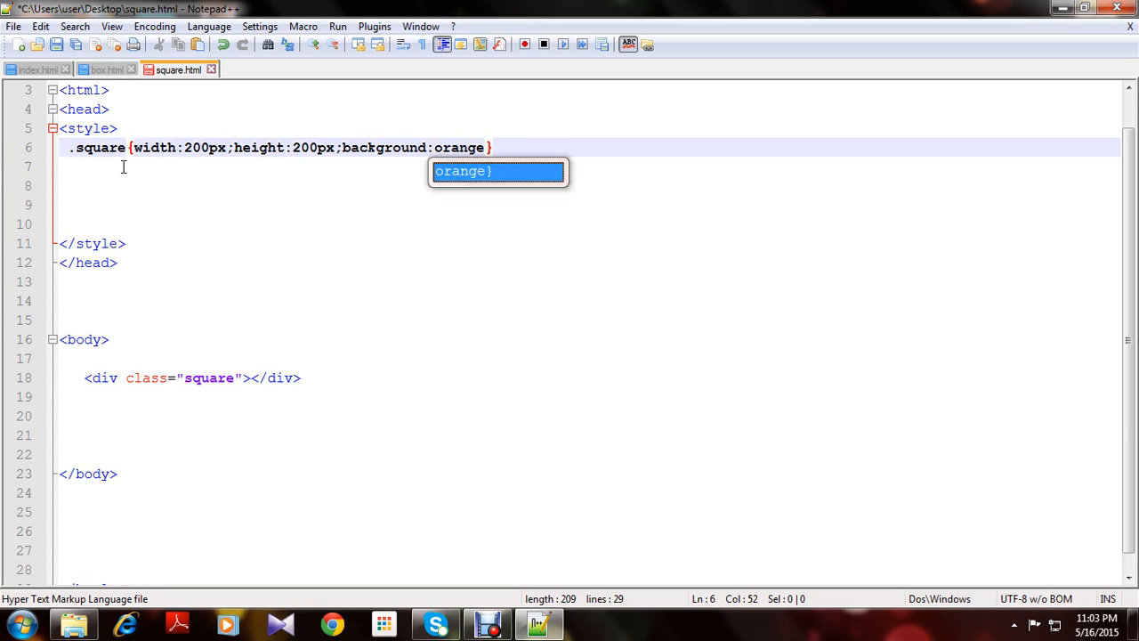
{"action": "type", "text": ";"}
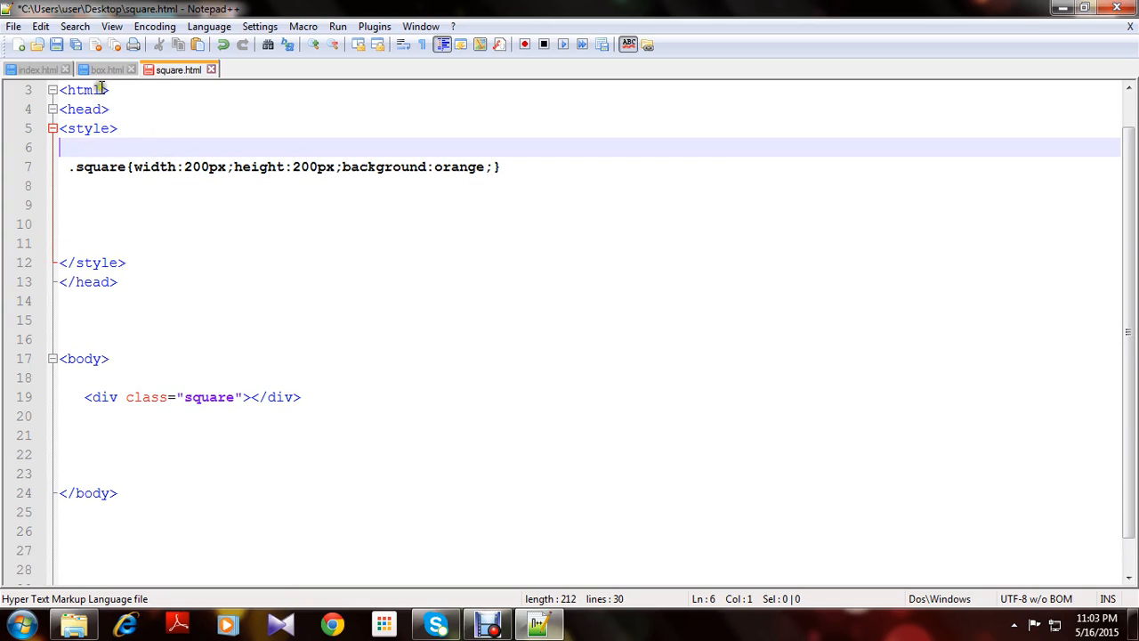
Save square.html and bring up the browser to view the orange square
{"action": "left_click", "coordinate": [56, 45]}
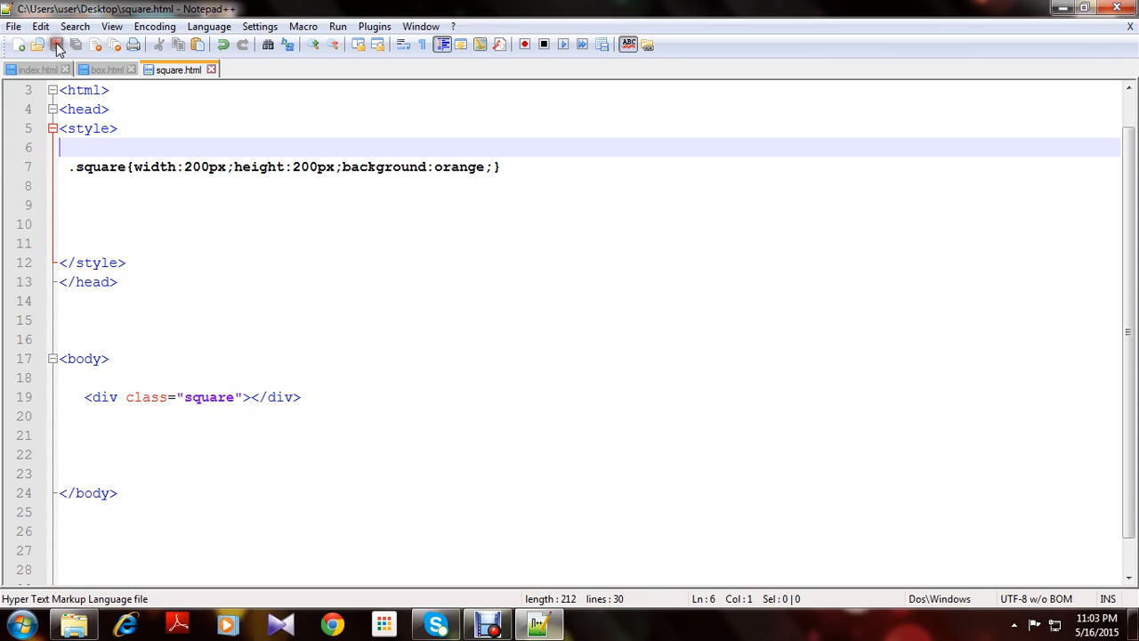
{"action": "mouse_move", "coordinate": [841, 47]}
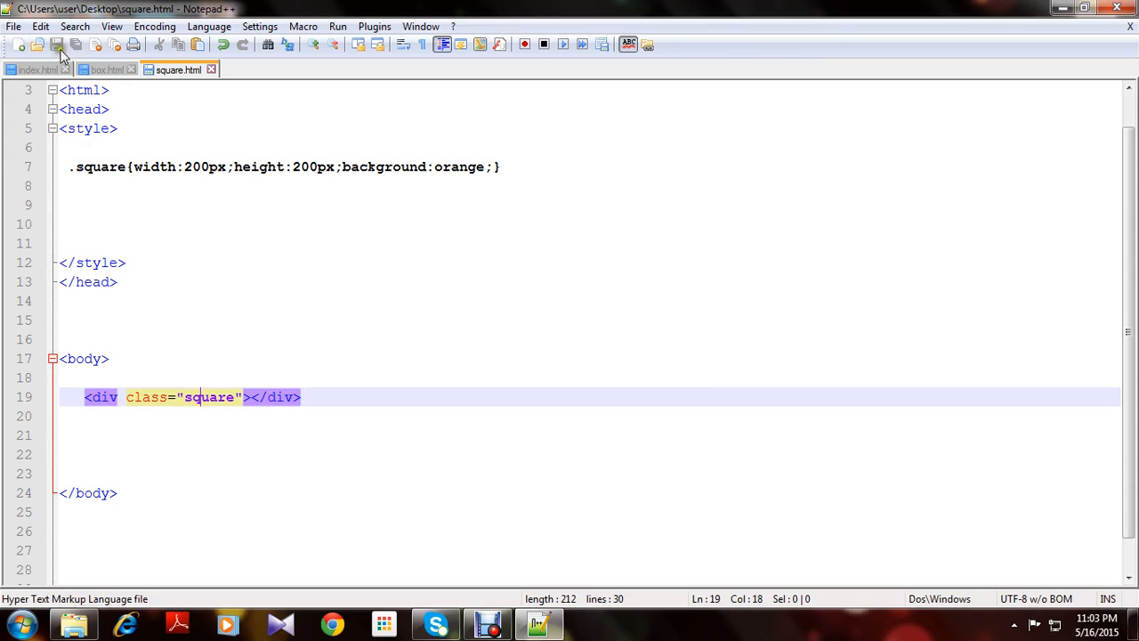
{"action": "left_click", "coordinate": [337, 26]}
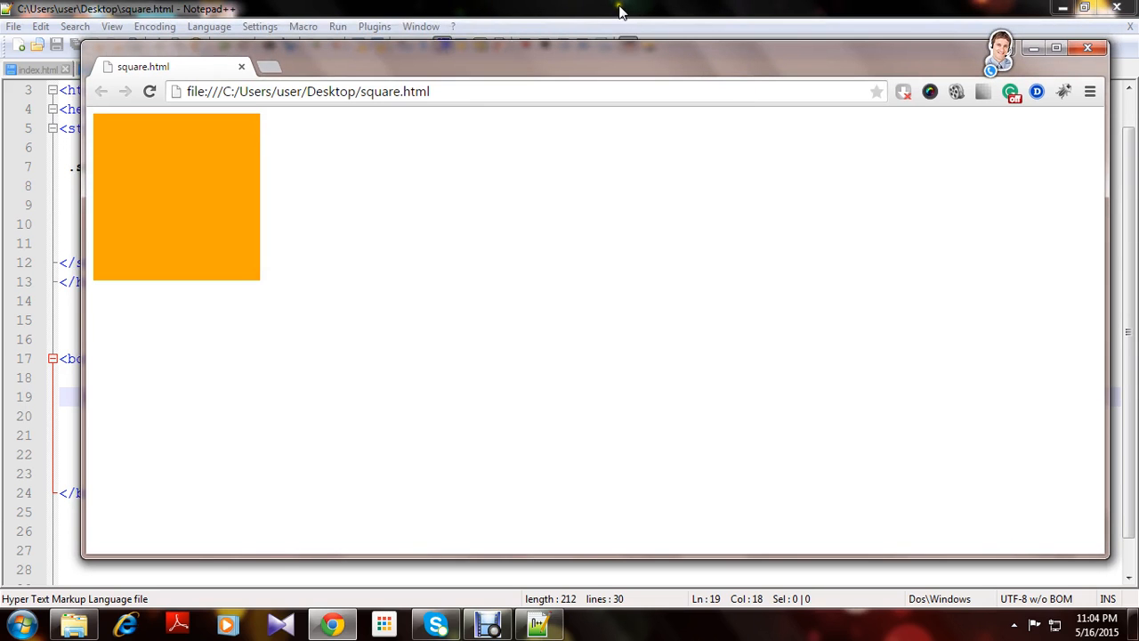
{"action": "mouse_move", "coordinate": [609, 56]}
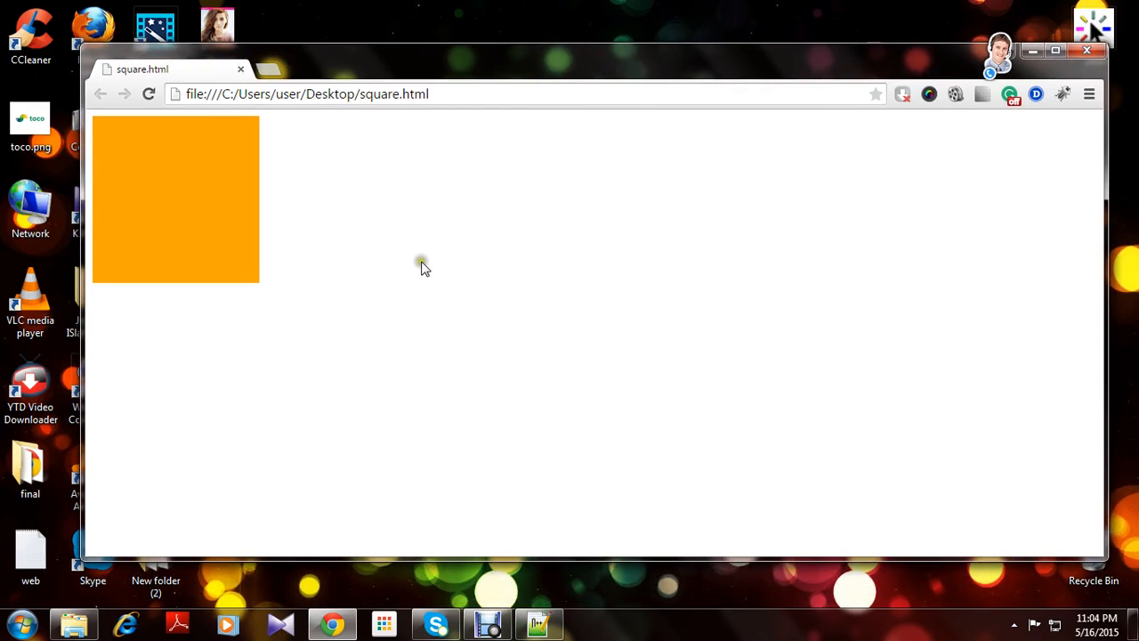
{"action": "mouse_move", "coordinate": [213, 220]}
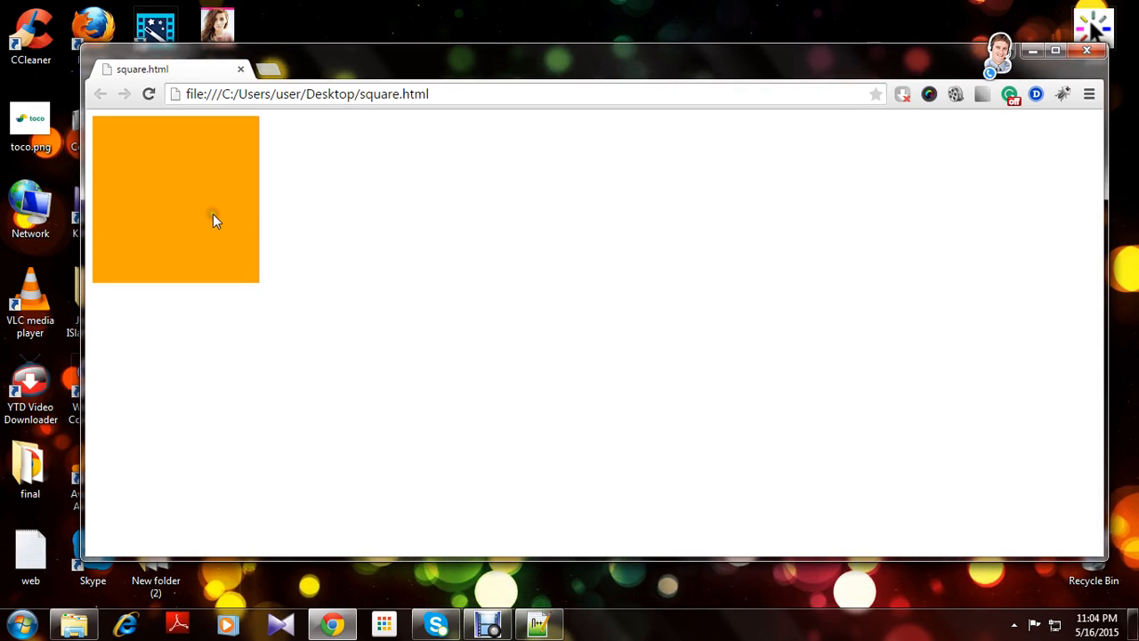
{"action": "mouse_move", "coordinate": [323, 234]}
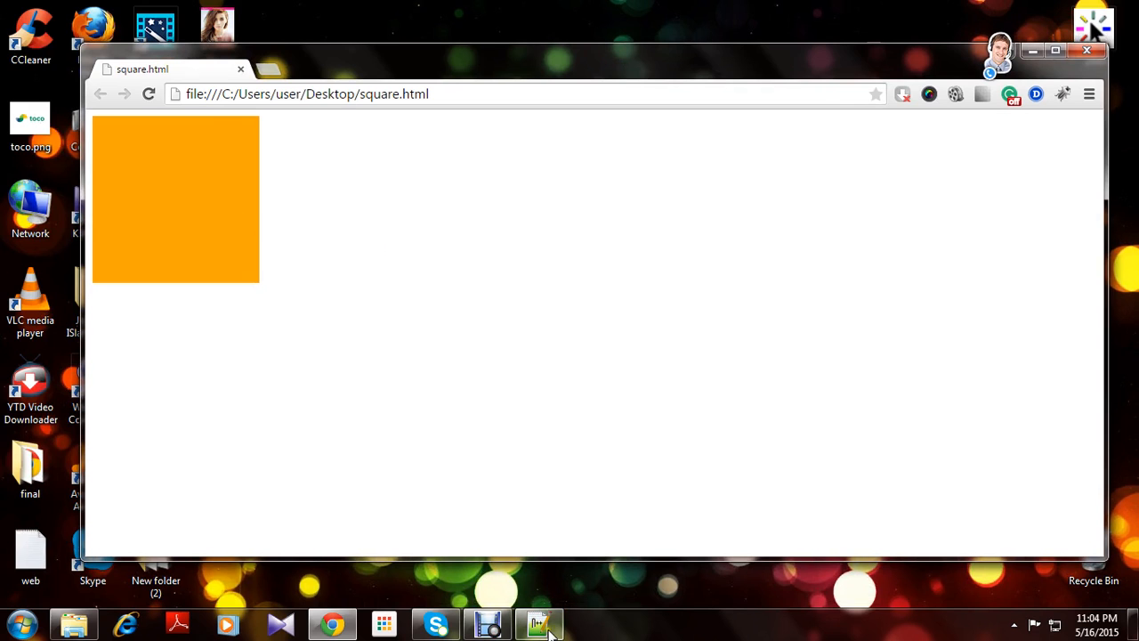
Create an empty .square:hover rule below the .square rule
{"action": "left_click", "coordinate": [538, 623]}
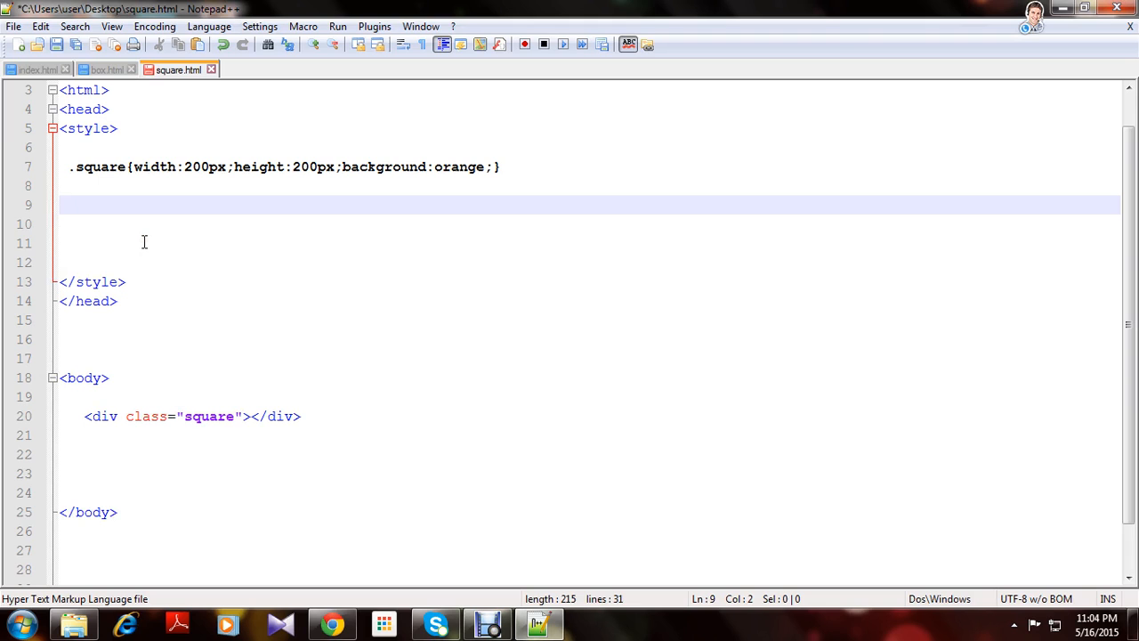
{"action": "type", "text": "."}
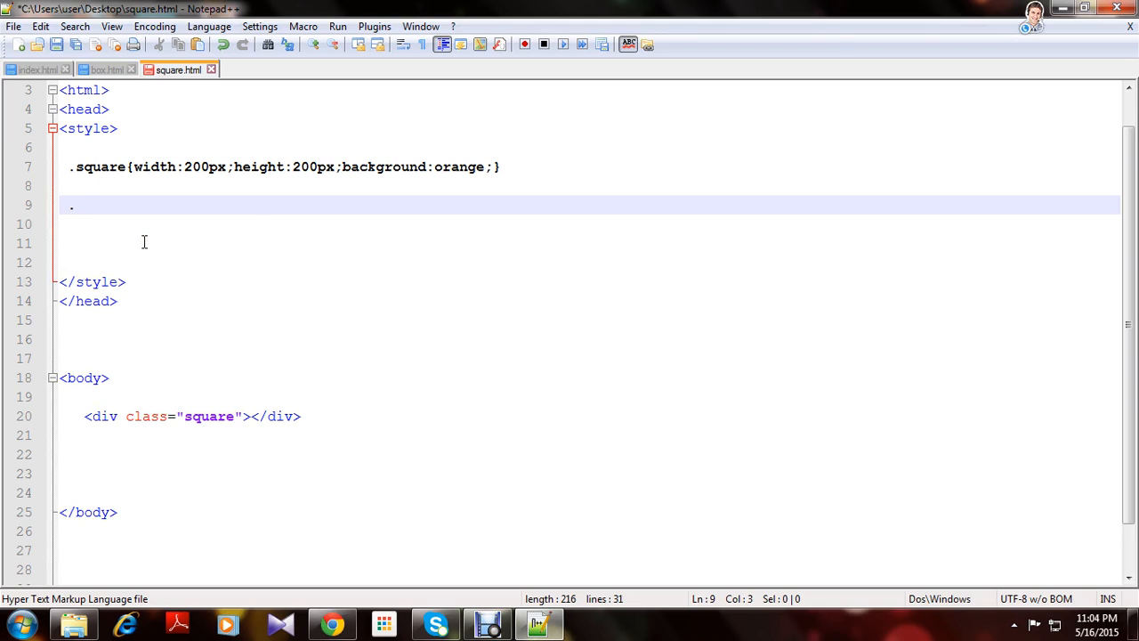
{"action": "type", "text": "square"}
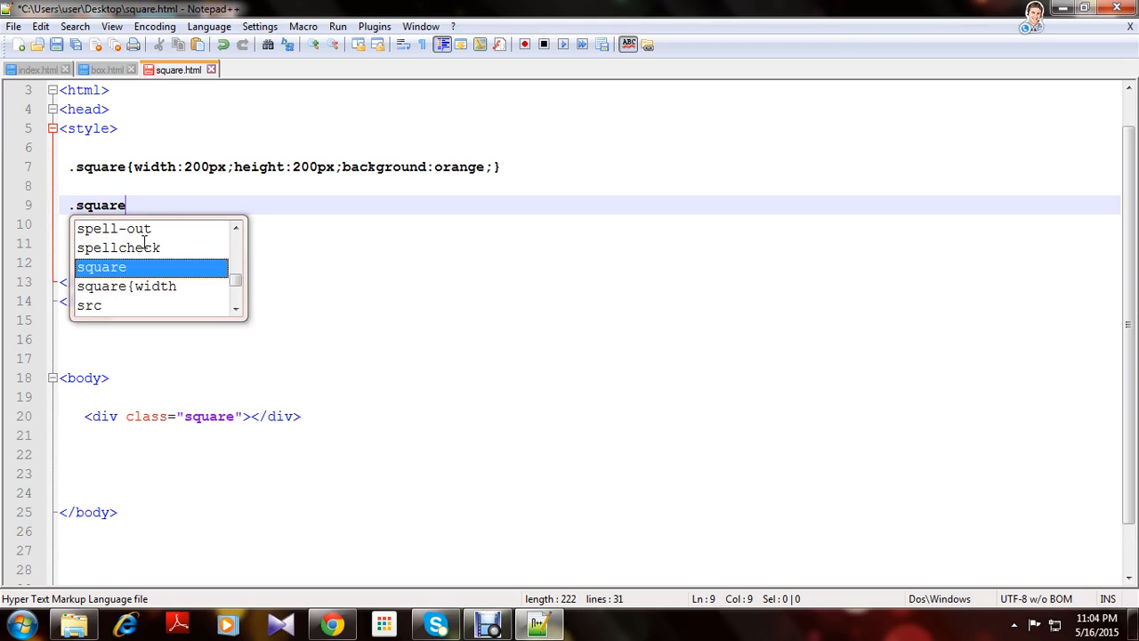
{"action": "type", "text": ":"}
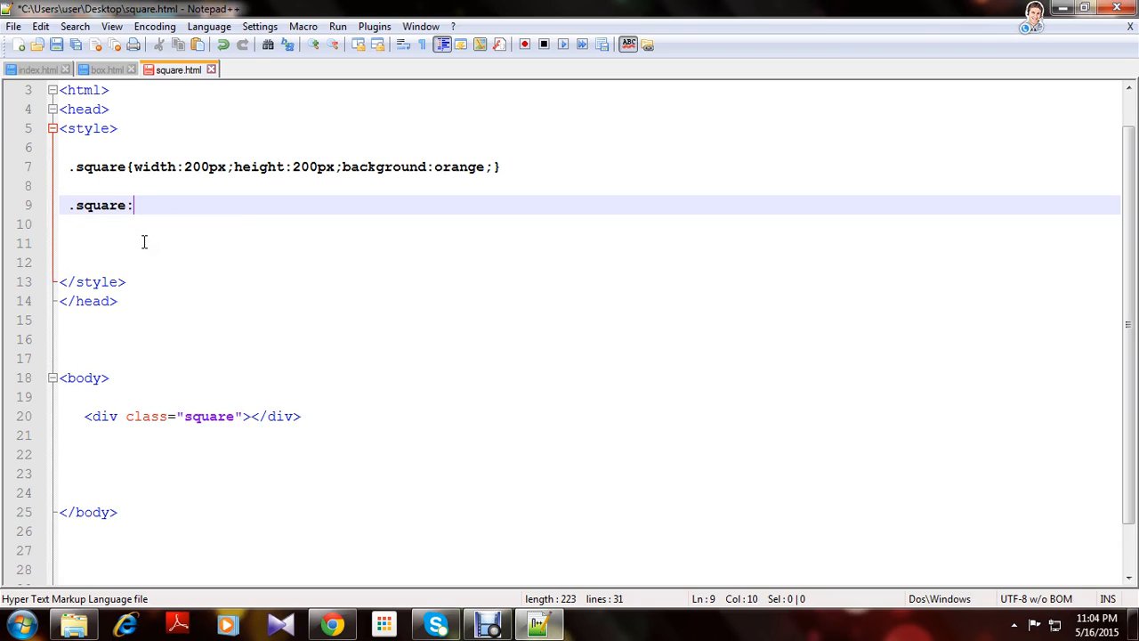
{"action": "type", "text": "hover"}
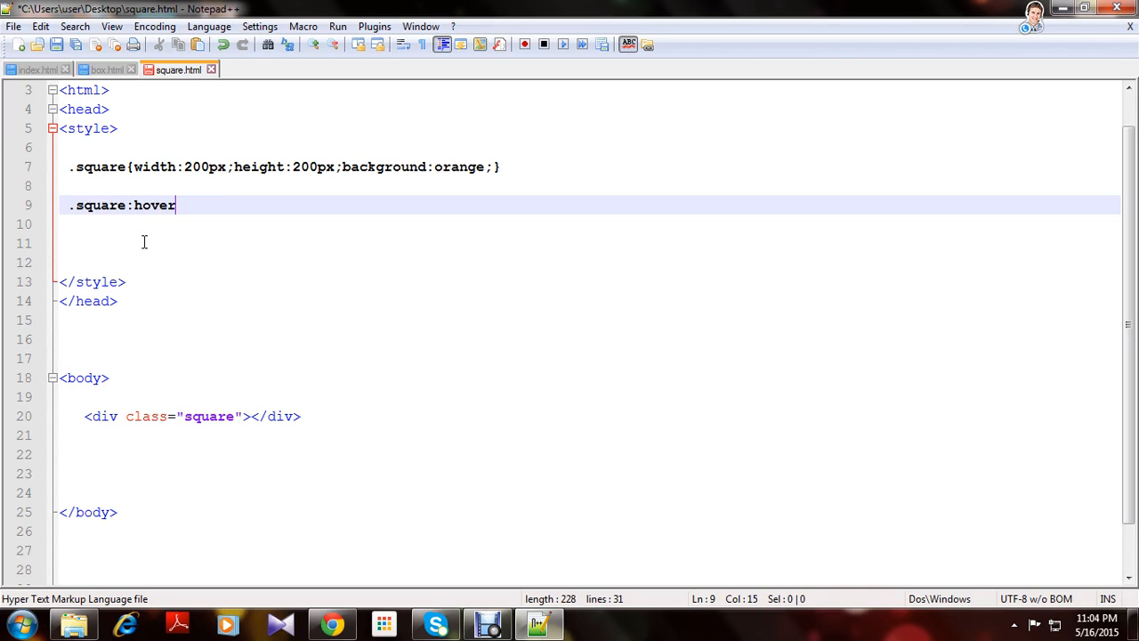
{"action": "type", "text": "{}"}
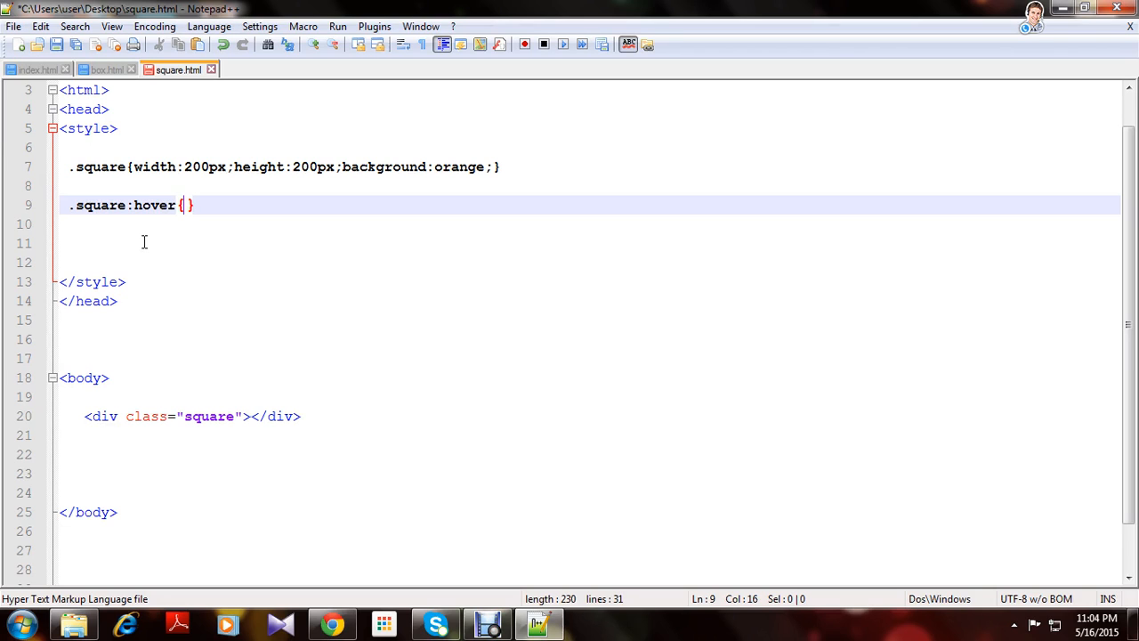
{"action": "mouse_move", "coordinate": [271, 223]}
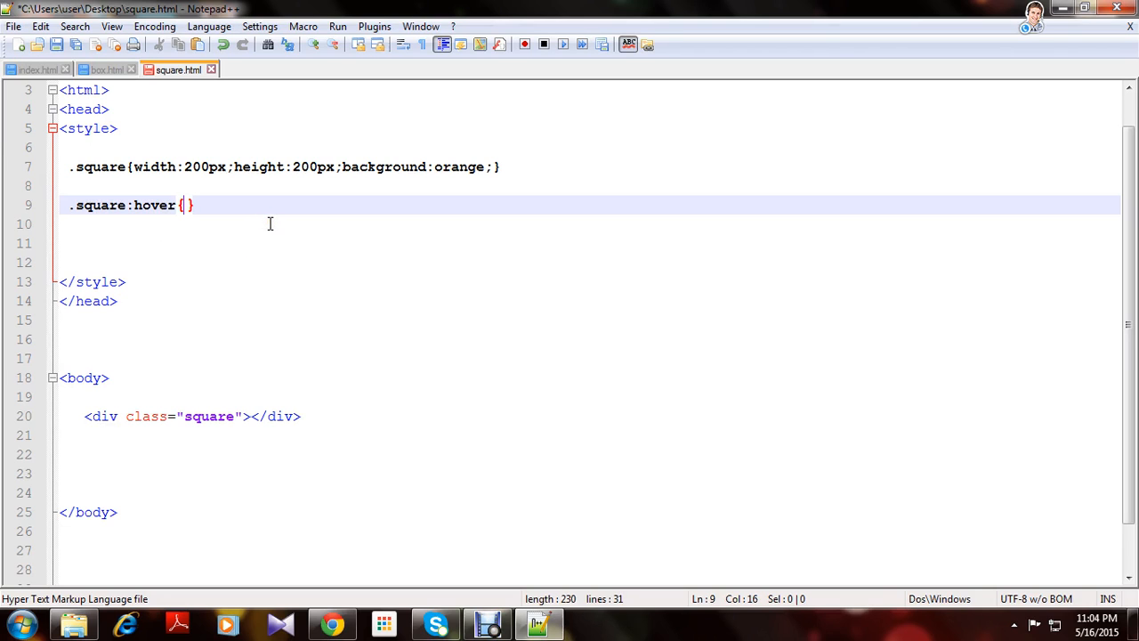
Give the hover rule a pink background
{"action": "type", "text": "back"}
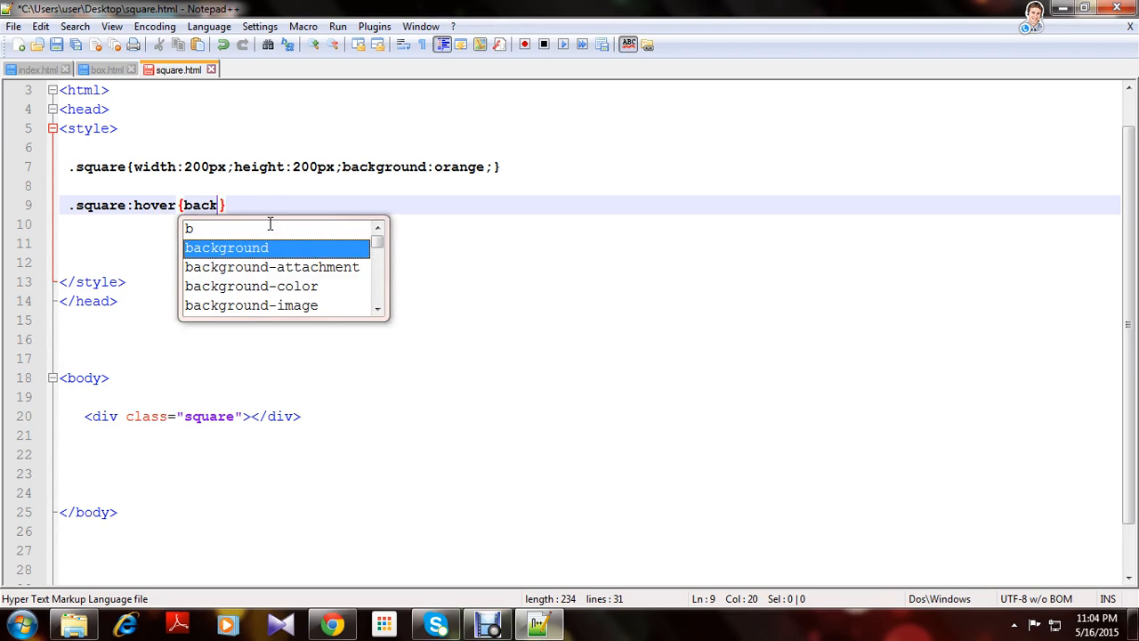
{"action": "type", "text": "ro"}
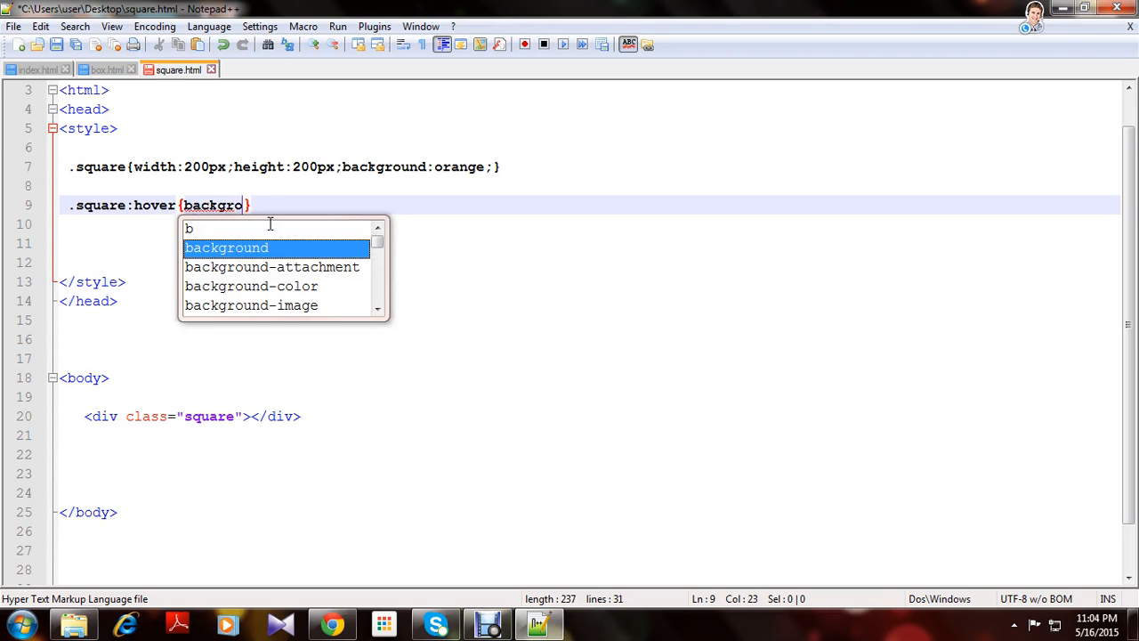
{"action": "type", "text": "und"}
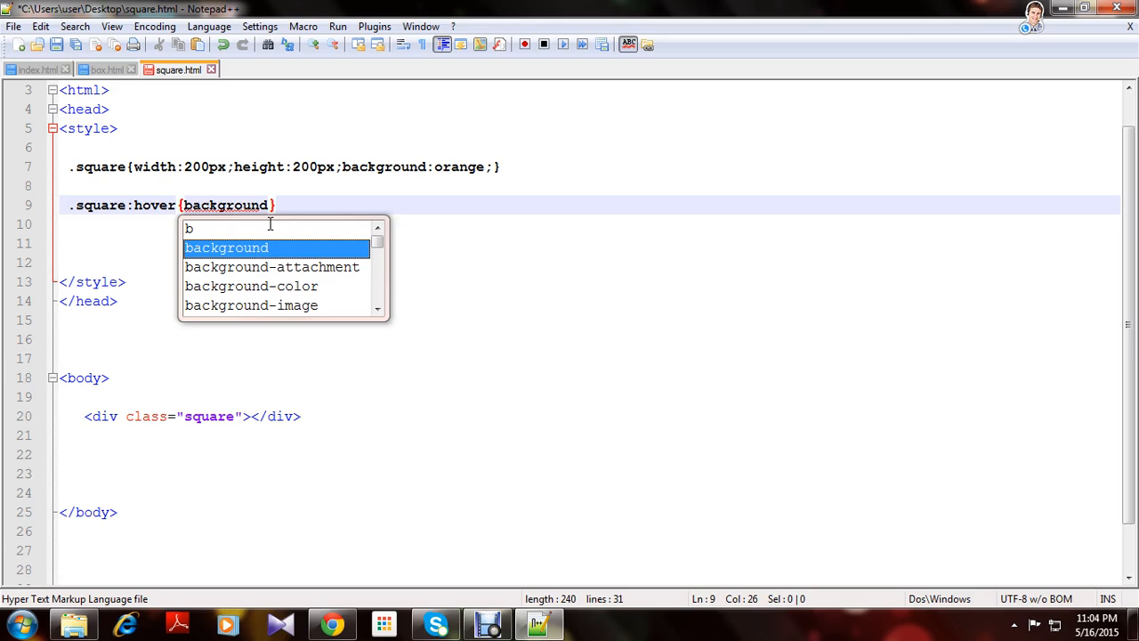
{"action": "type", "text": ":"}
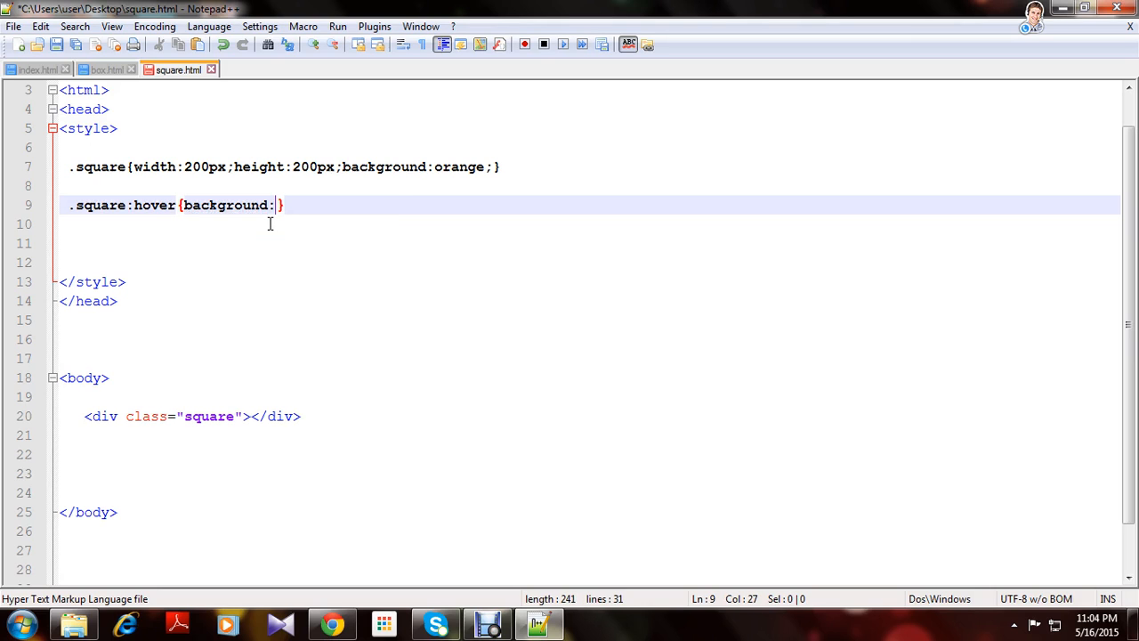
{"action": "type", "text": "pink;"}
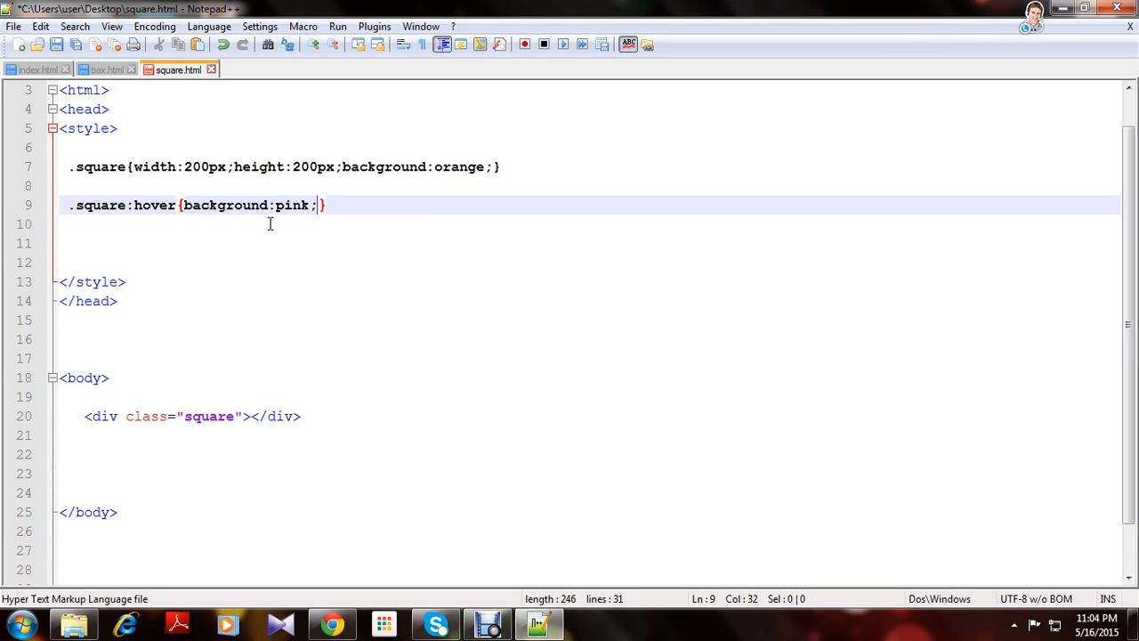
{"action": "key", "text": "Enter"}
{"action": "type", "text": "-}"}
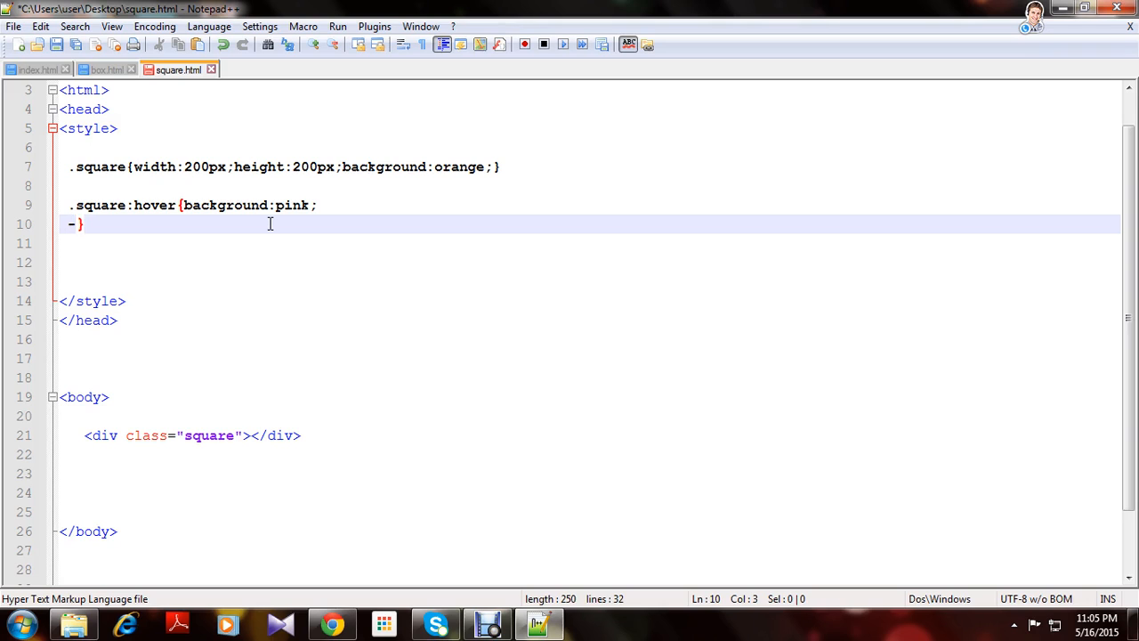
Add -webkit-transform:translate(40px); to the hover rule
{"action": "type", "text": "we"}
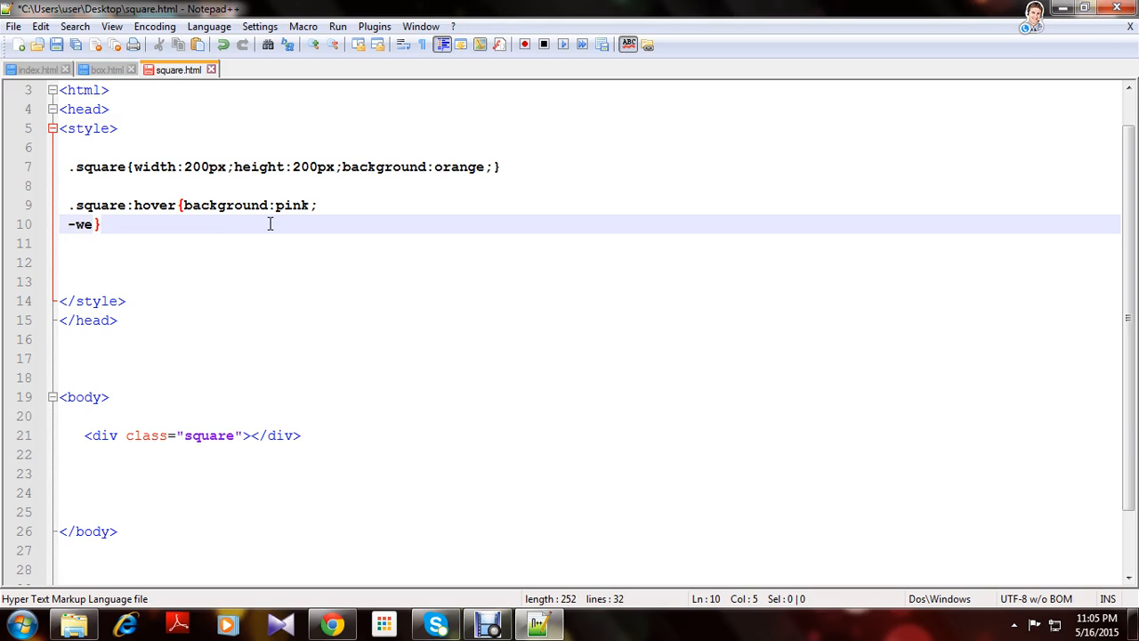
{"action": "type", "text": "bkit"}
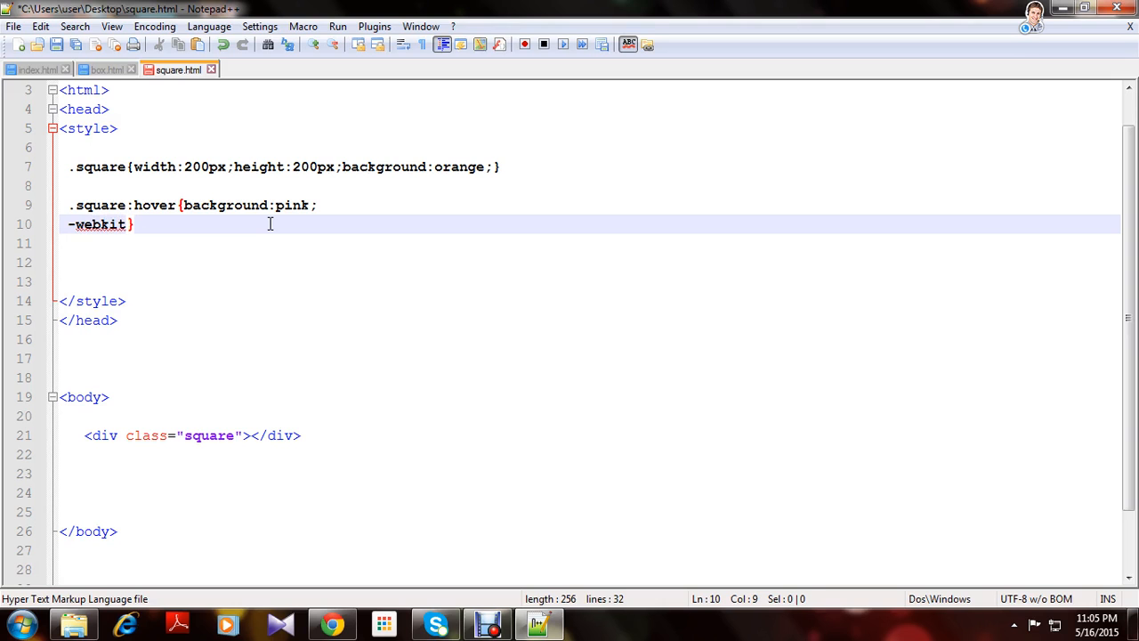
{"action": "type", "text": "-transfor"}
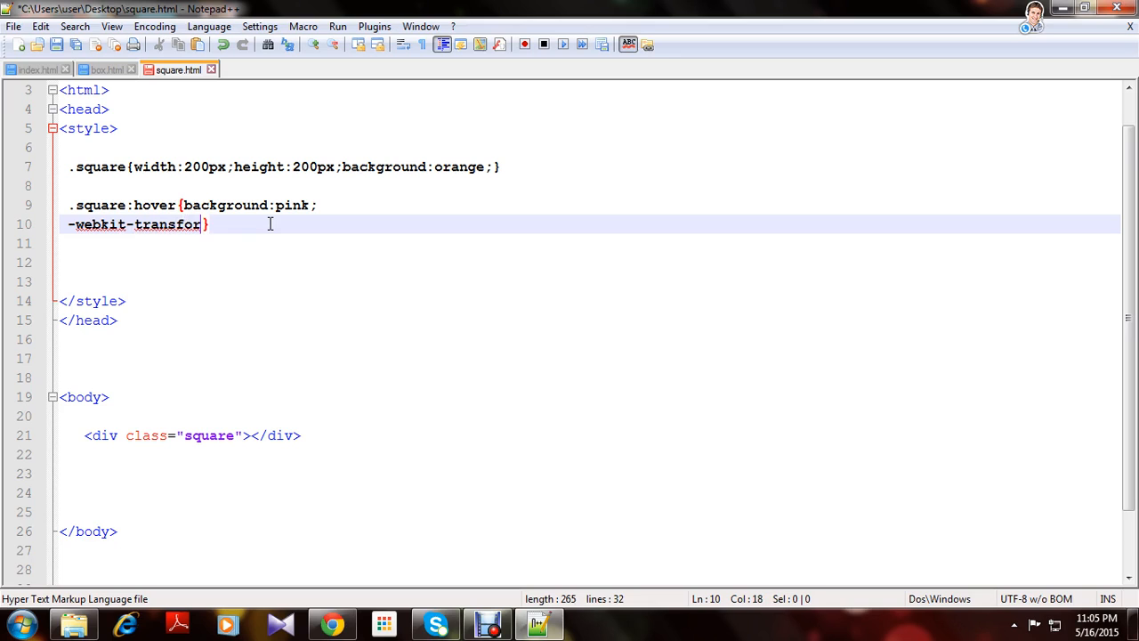
{"action": "type", "text": "m"}
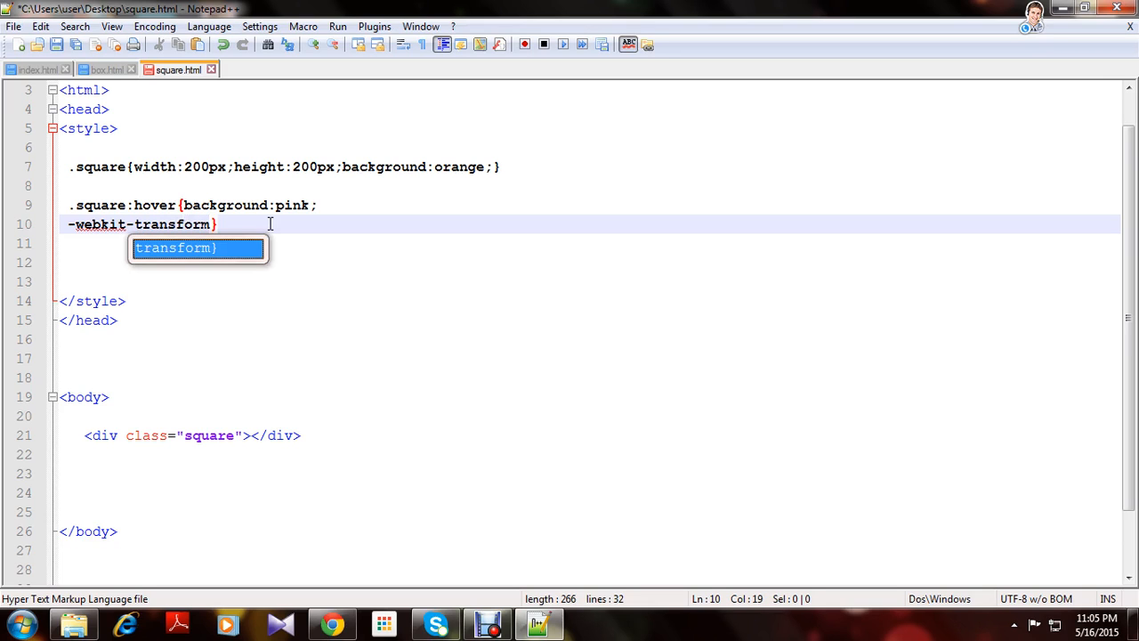
{"action": "type", "text": ":"}
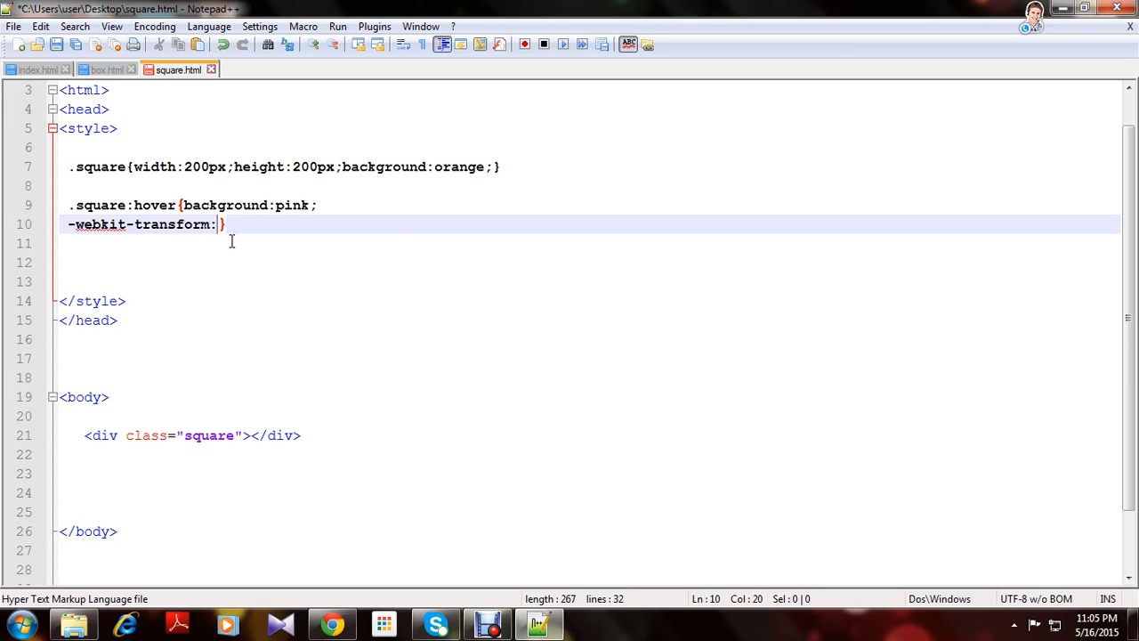
{"action": "type", "text": "translat"}
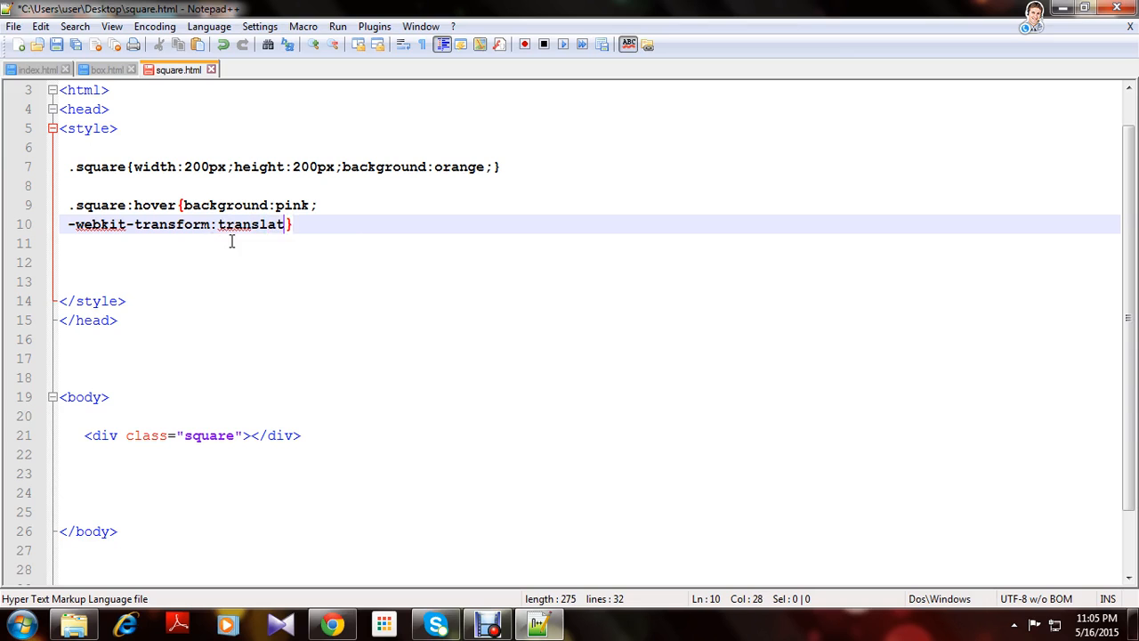
{"action": "type", "text": "e"}
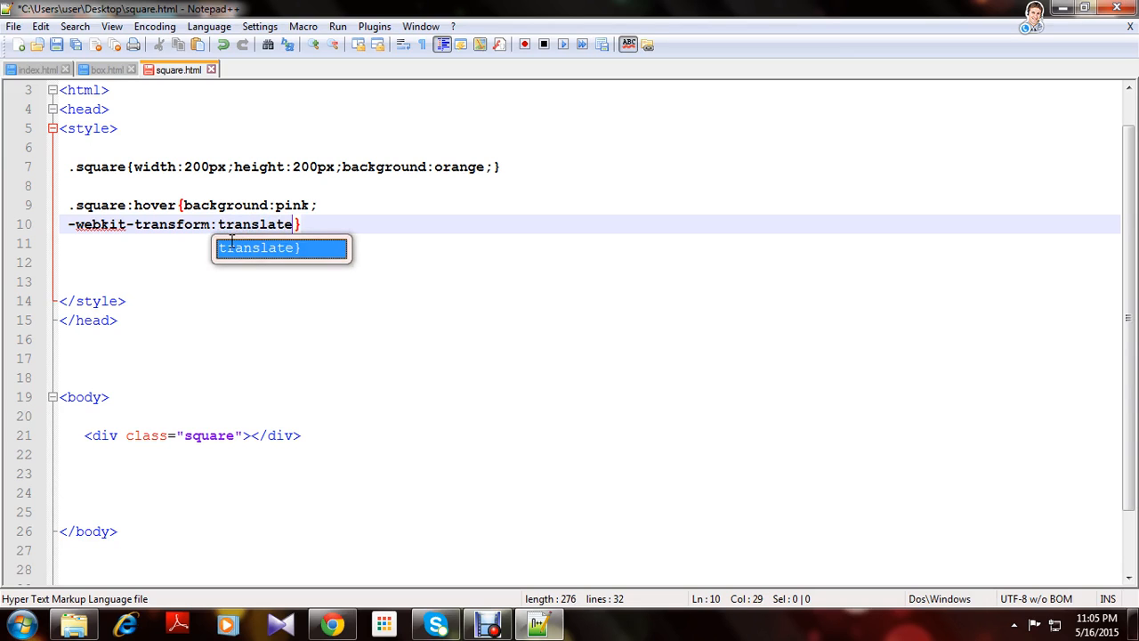
{"action": "type", "text": "(4"}
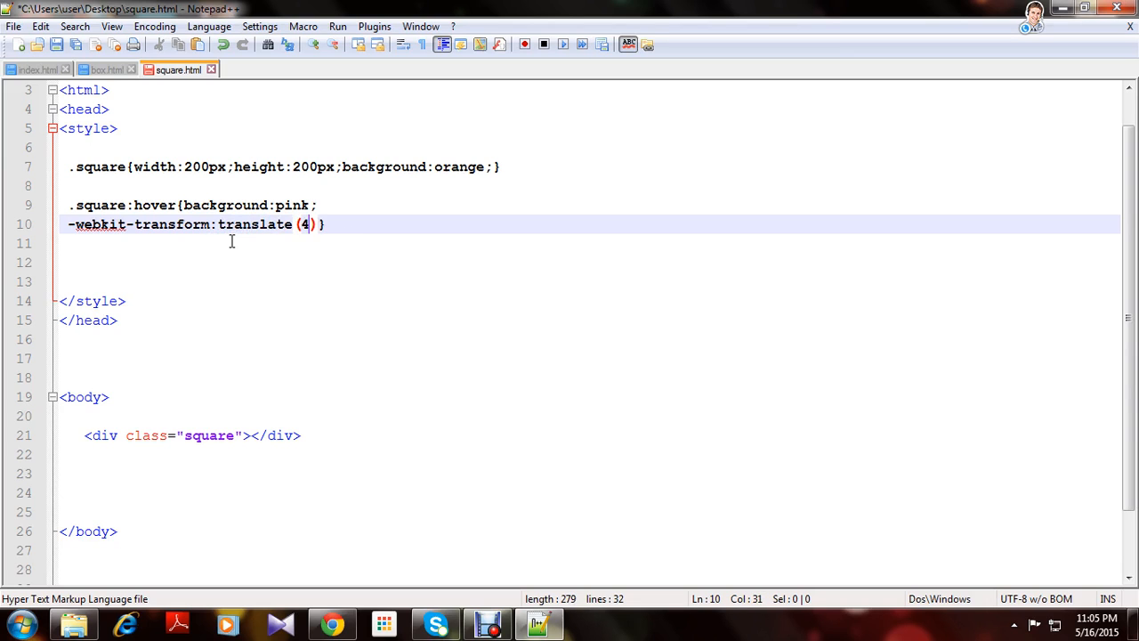
{"action": "type", "text": "0px"}
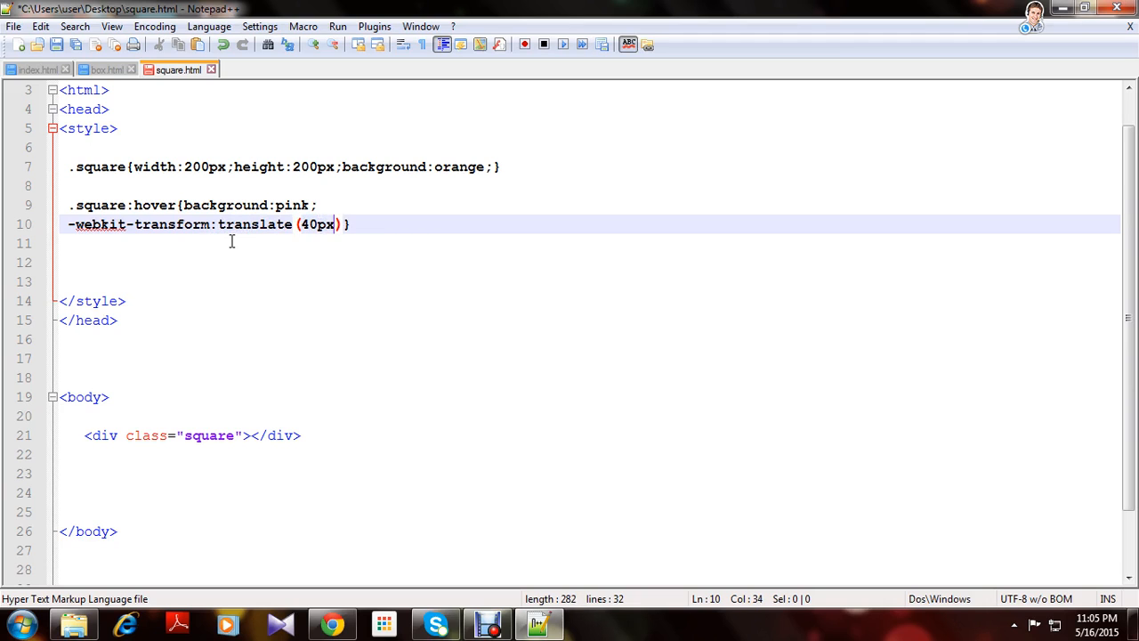
{"action": "type", "text": ";"}
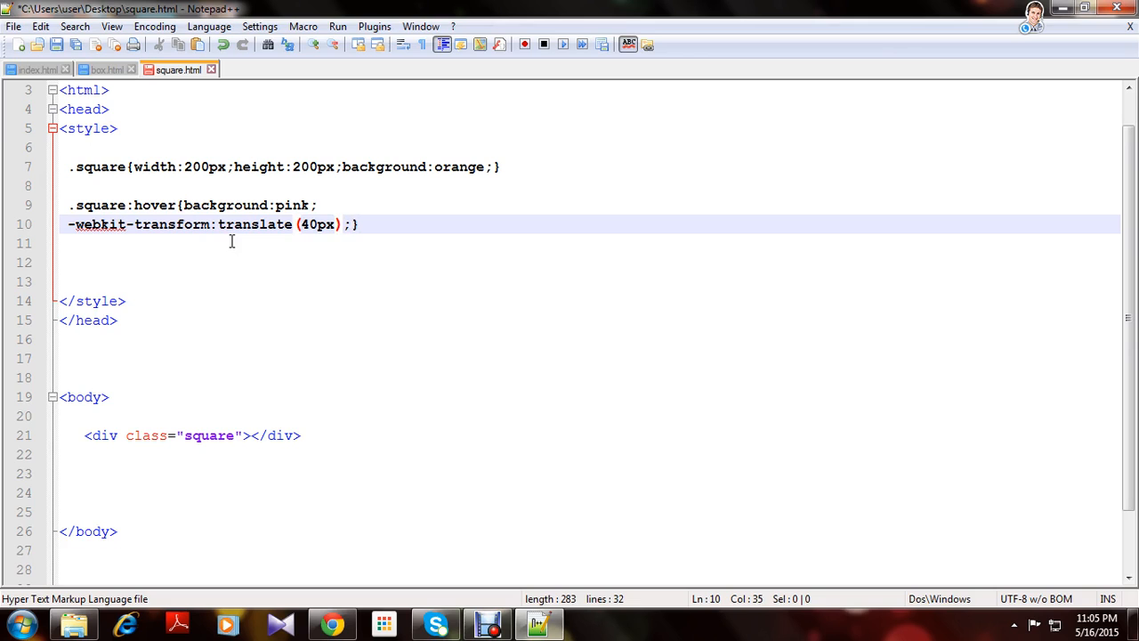
Change translate to translateX so the square shifts horizontally by 40px
{"action": "left_click", "coordinate": [294, 224]}
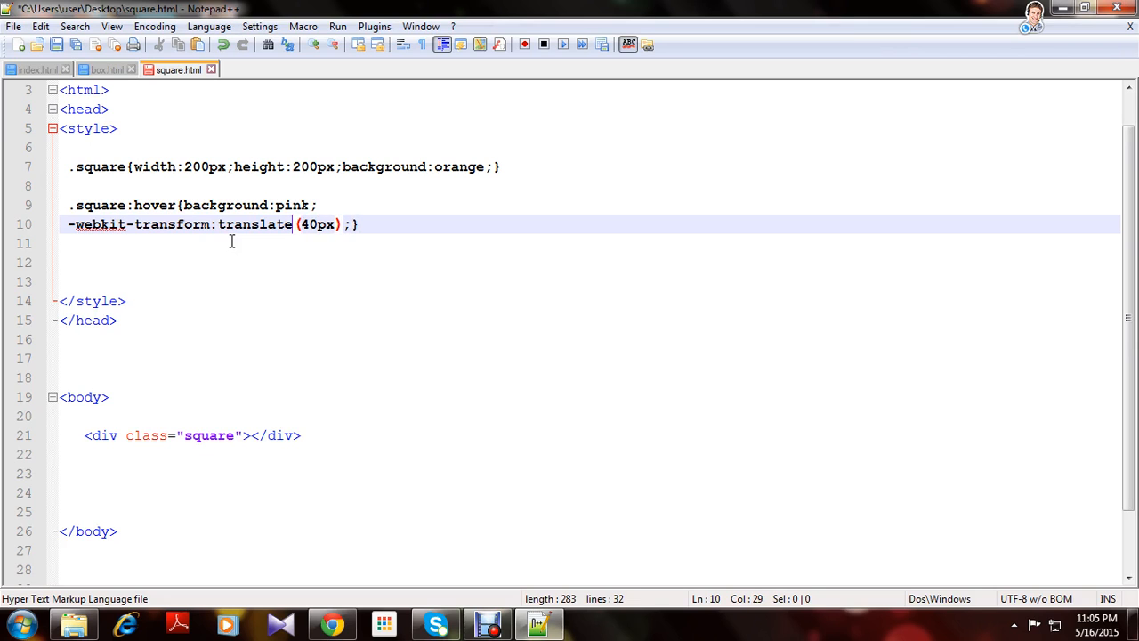
{"action": "type", "text": "X"}
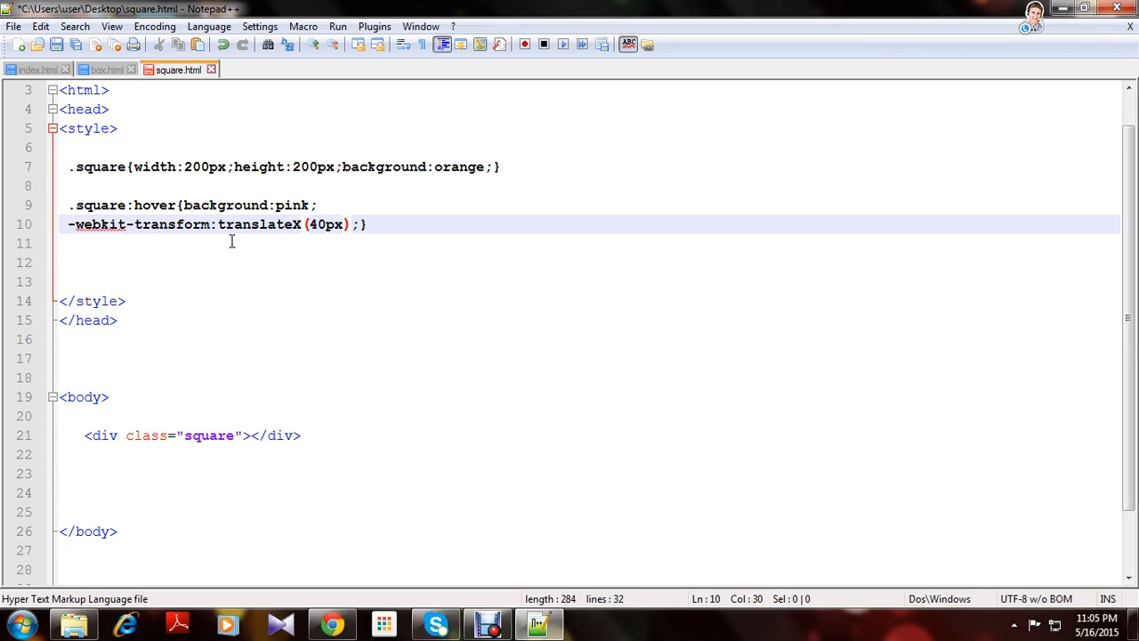
{"action": "scroll", "scroll_direction": "down", "scroll_amount": 3}
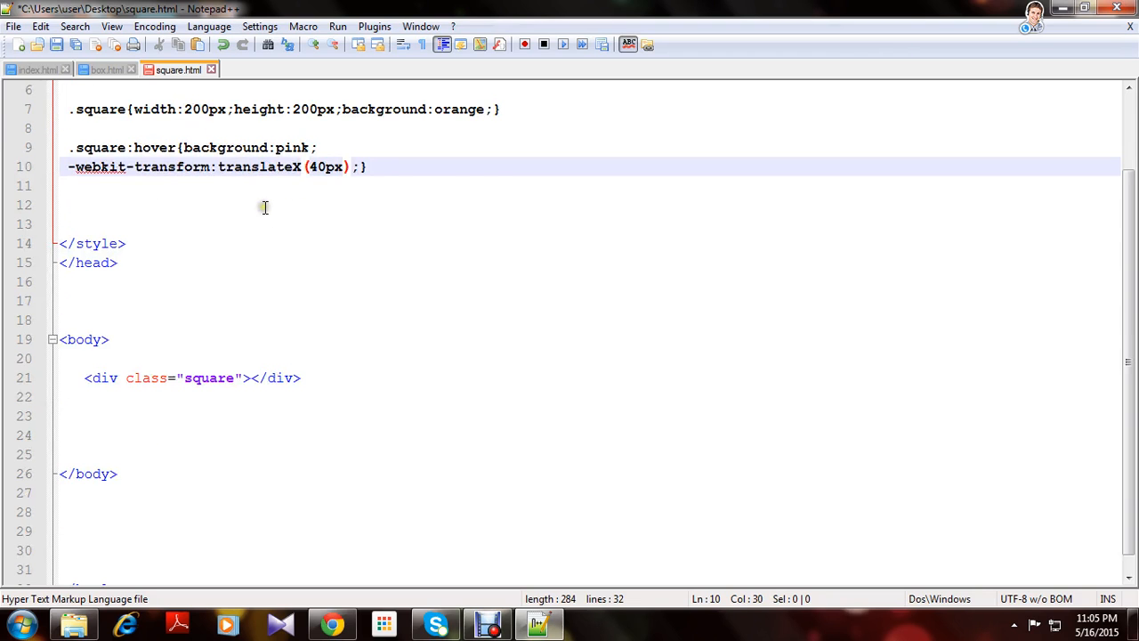
{"action": "scroll", "scroll_direction": "down", "scroll_amount": 3}
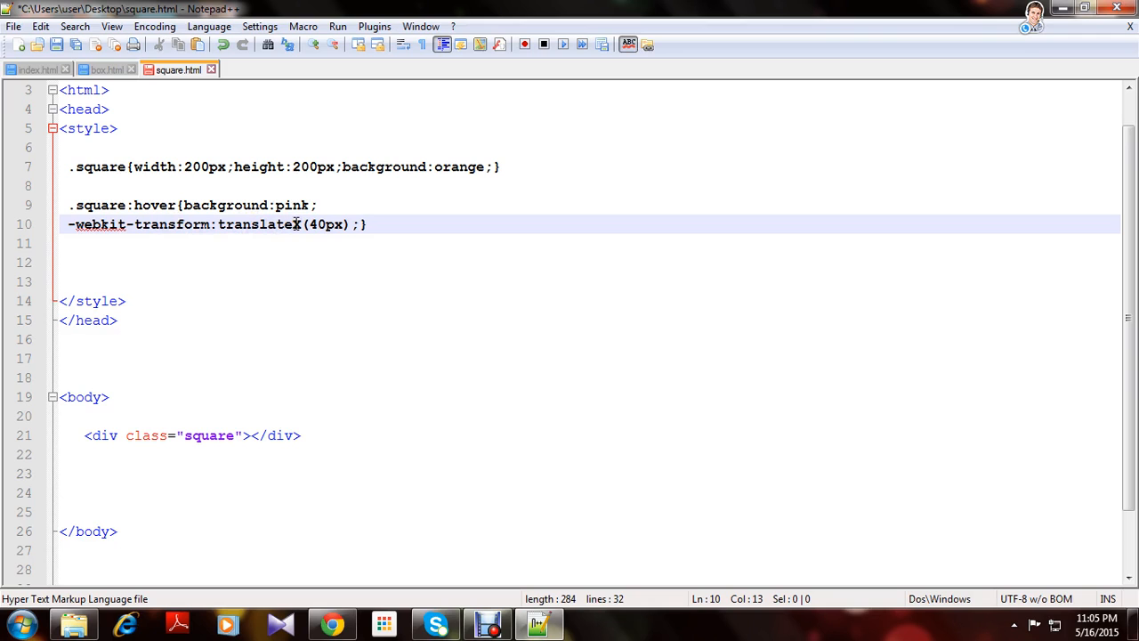
Edit the hover transform function, leaving translateX(40px) as the final value
{"action": "left_click", "coordinate": [292, 225]}
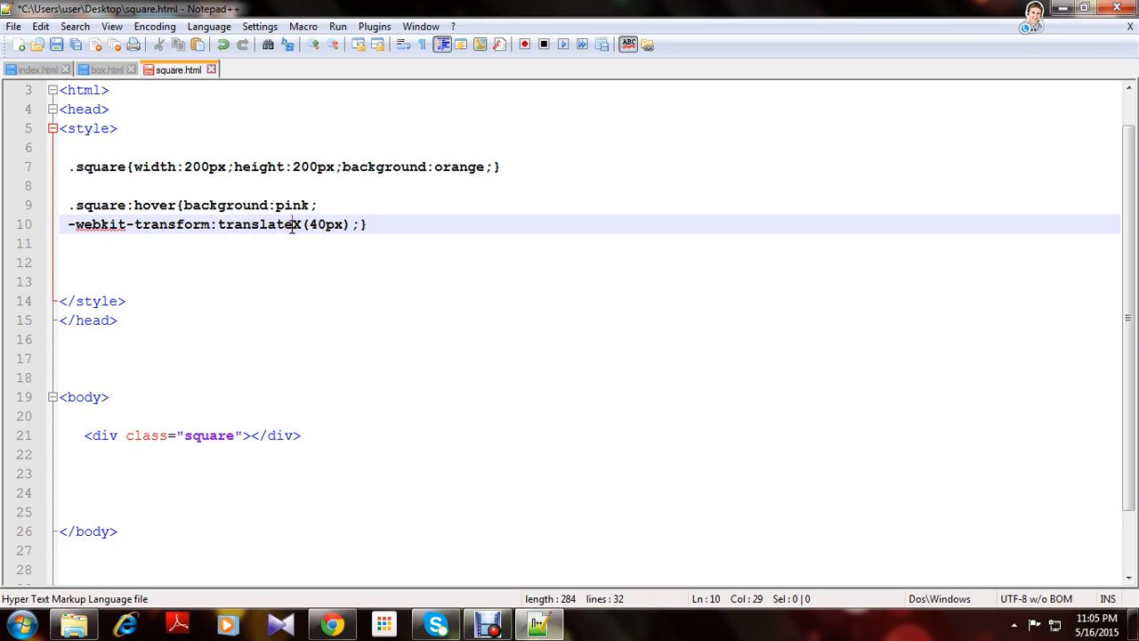
{"action": "mouse_move", "coordinate": [295, 232]}
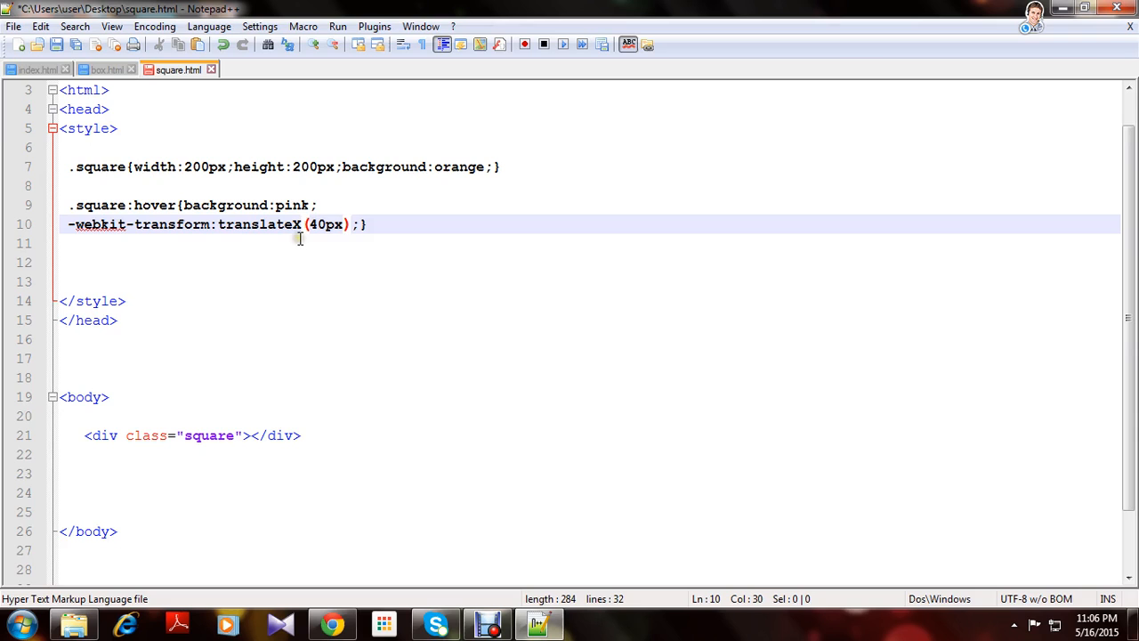
{"action": "mouse_move", "coordinate": [300, 238]}
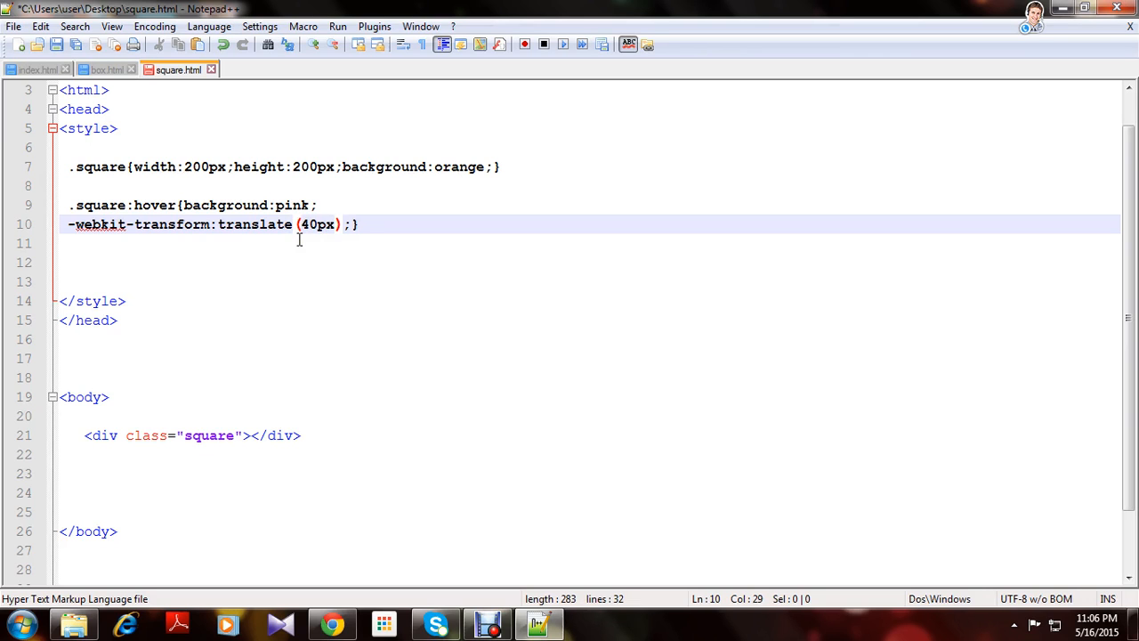
{"action": "type", "text": "Y"}
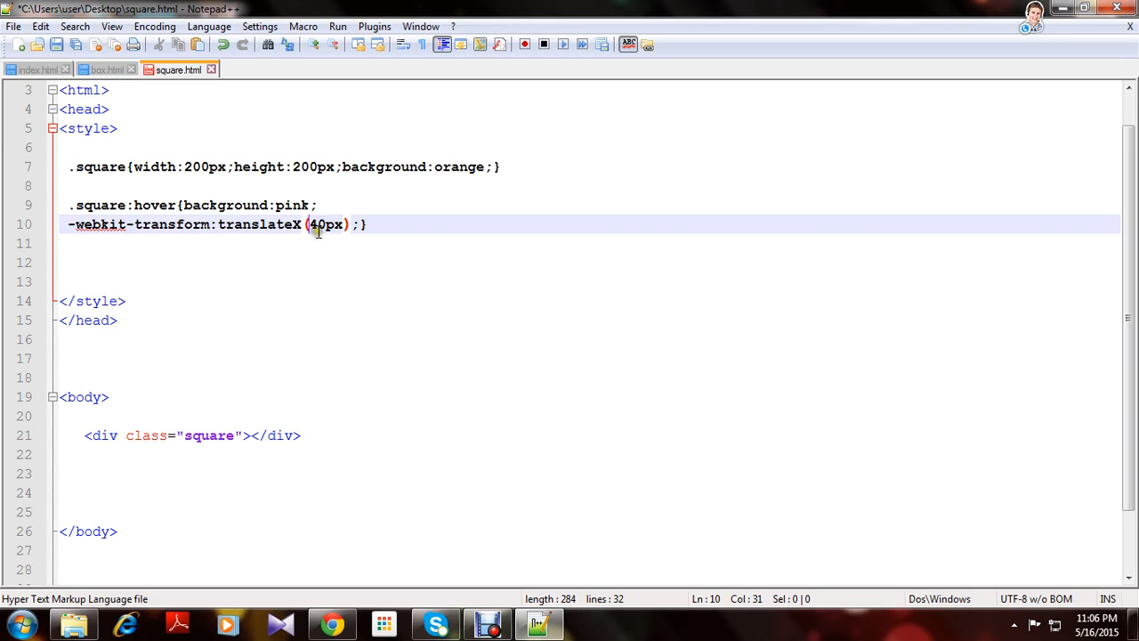
{"action": "mouse_move", "coordinate": [457, 313]}
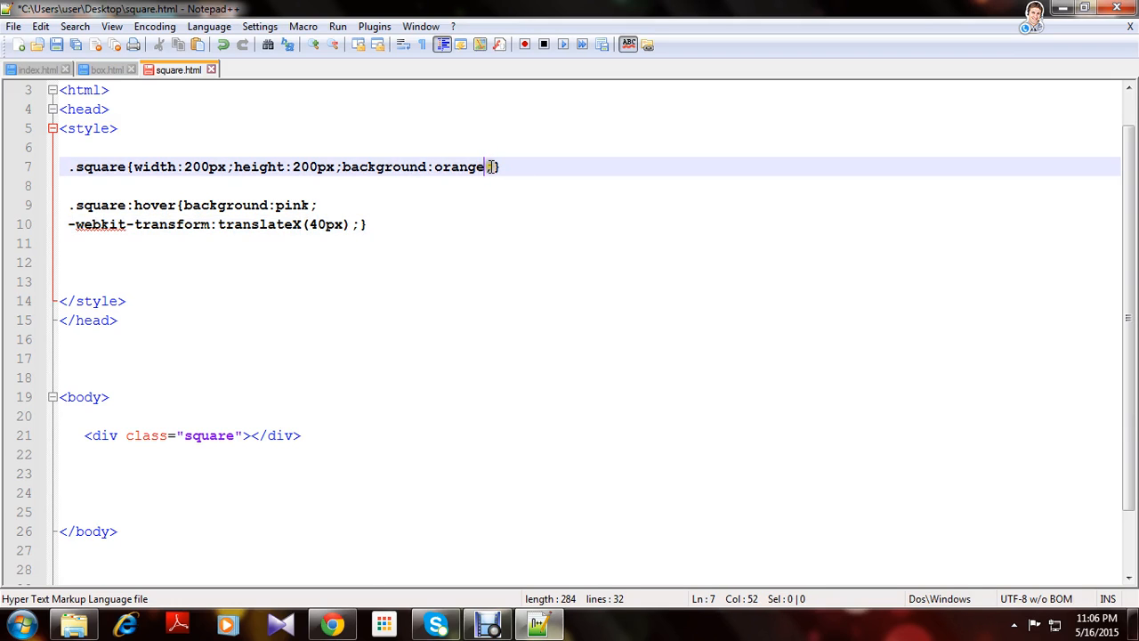
Add transition:all 2s to the .square rule and save square.html
{"action": "type", "text": ";tr"}
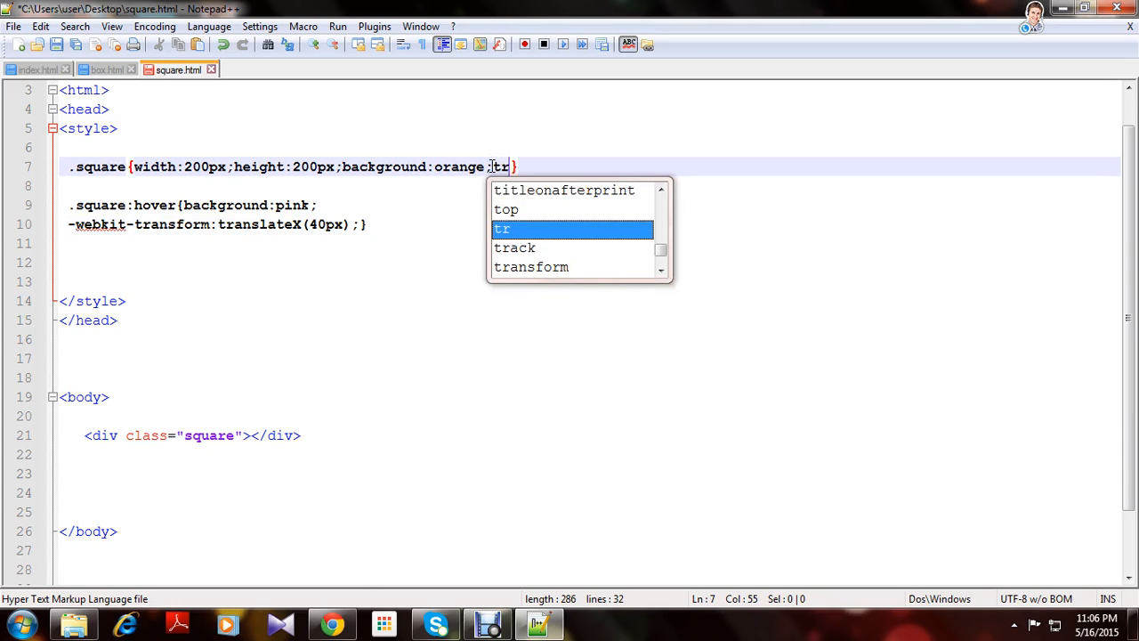
{"action": "type", "text": "ansi"}
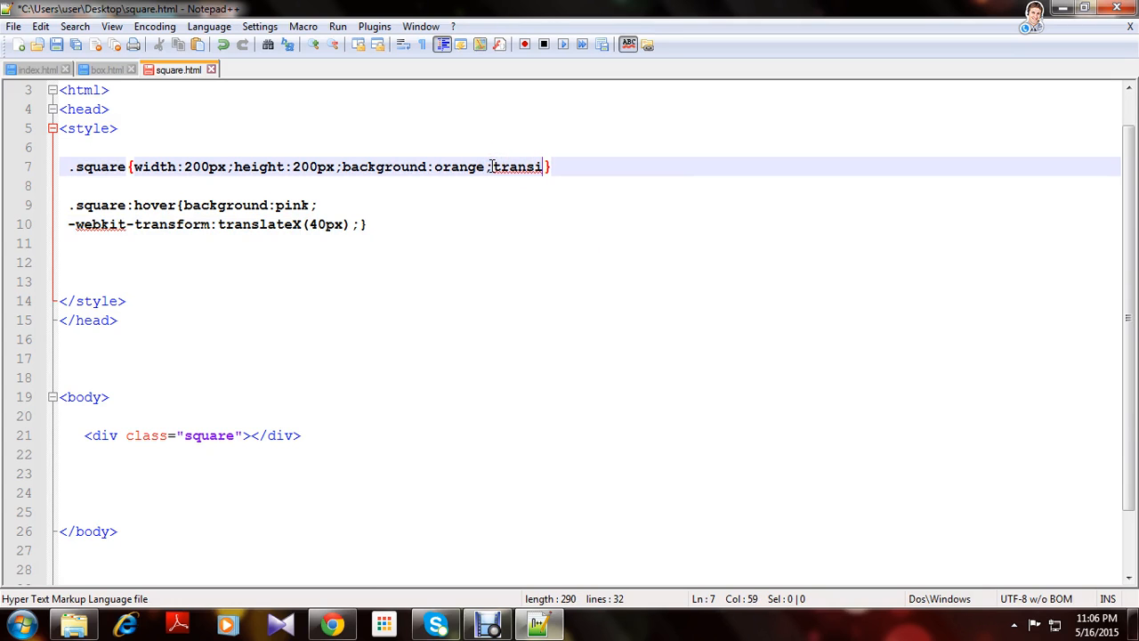
{"action": "type", "text": "tion"}
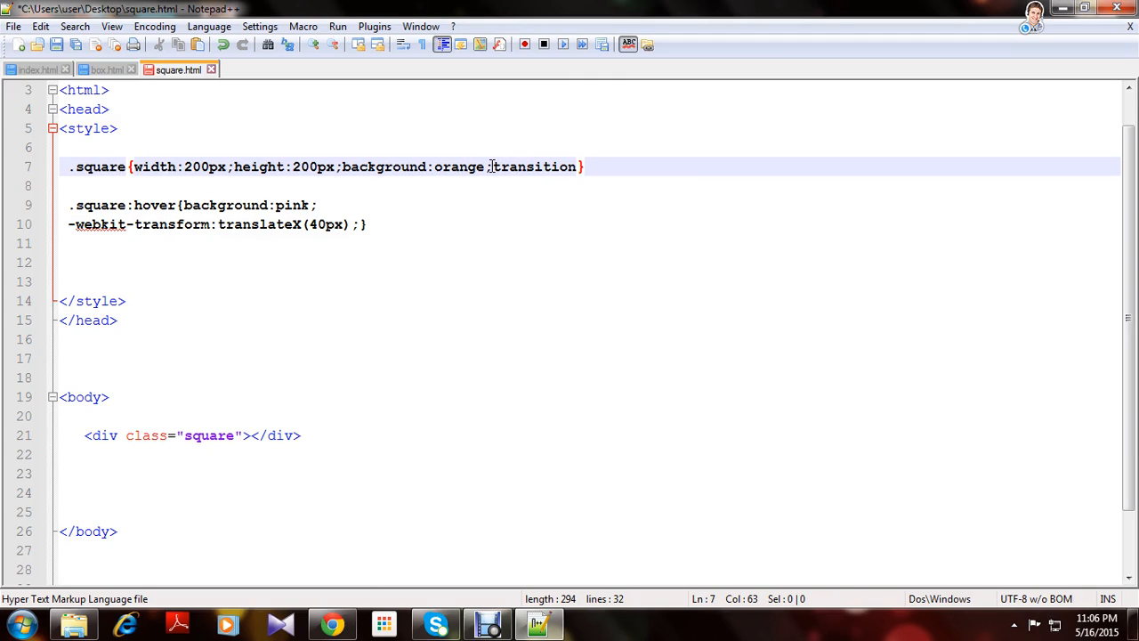
{"action": "type", "text": ":all"}
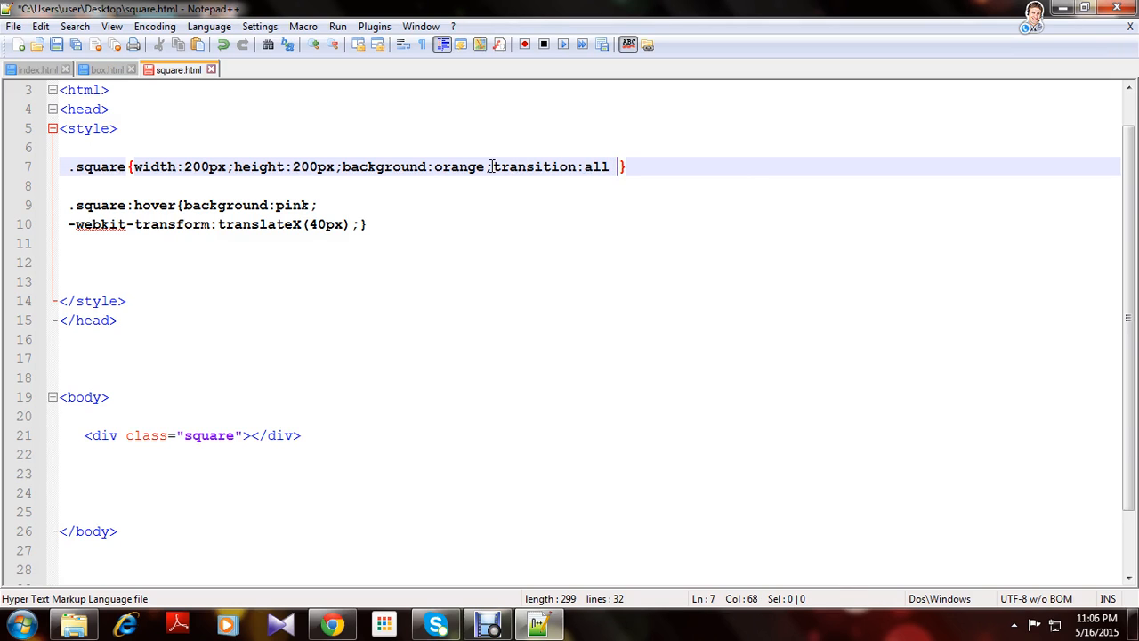
{"action": "type", "text": "2s"}
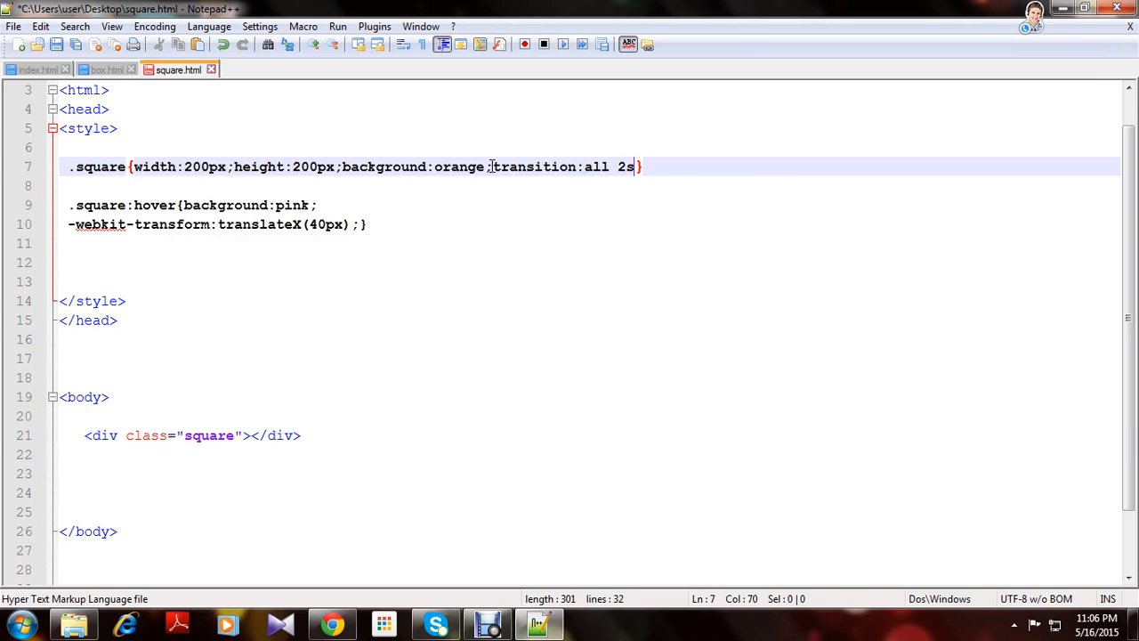
{"action": "type", "text": ";"}
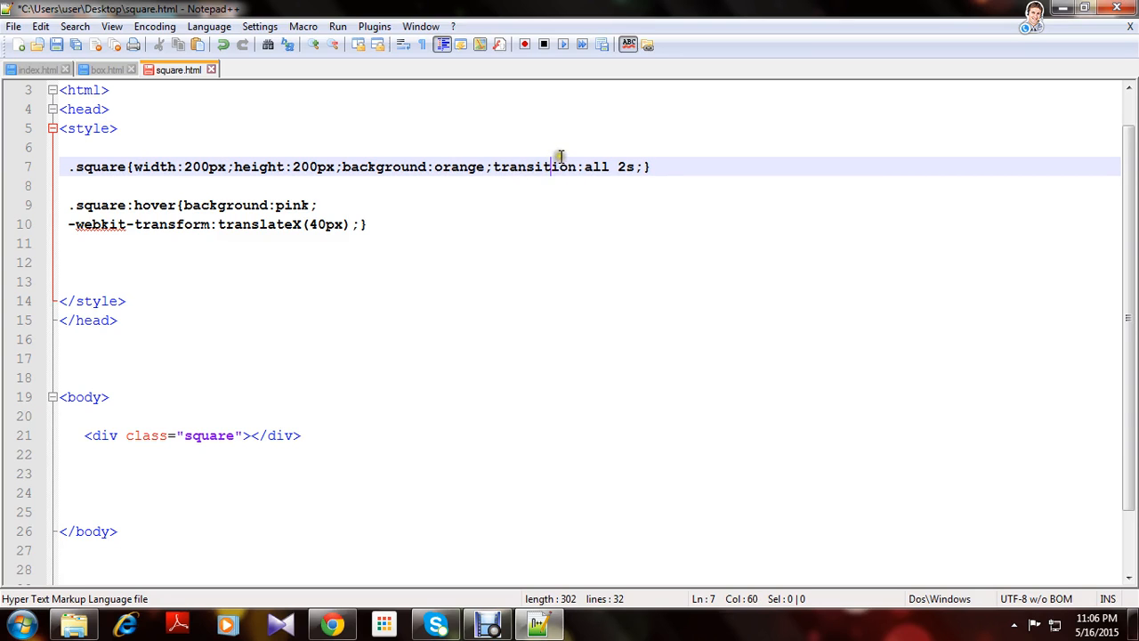
{"action": "left_click", "coordinate": [55, 44]}
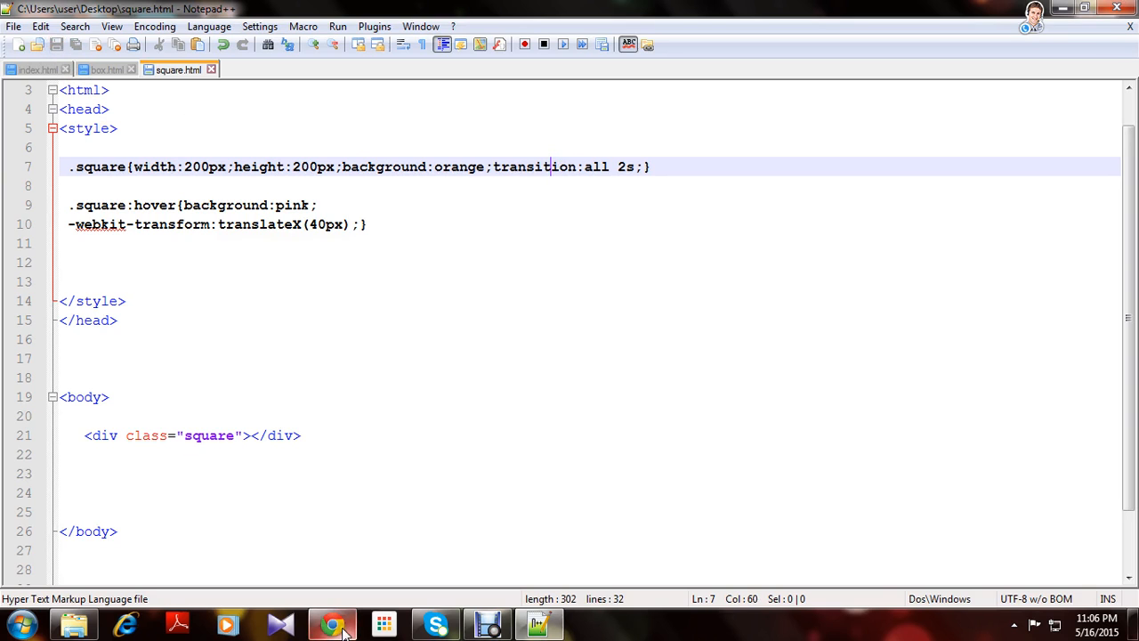
Reload square.html in Chrome and hover to see it turn pink and slide right
{"action": "left_click", "coordinate": [331, 623]}
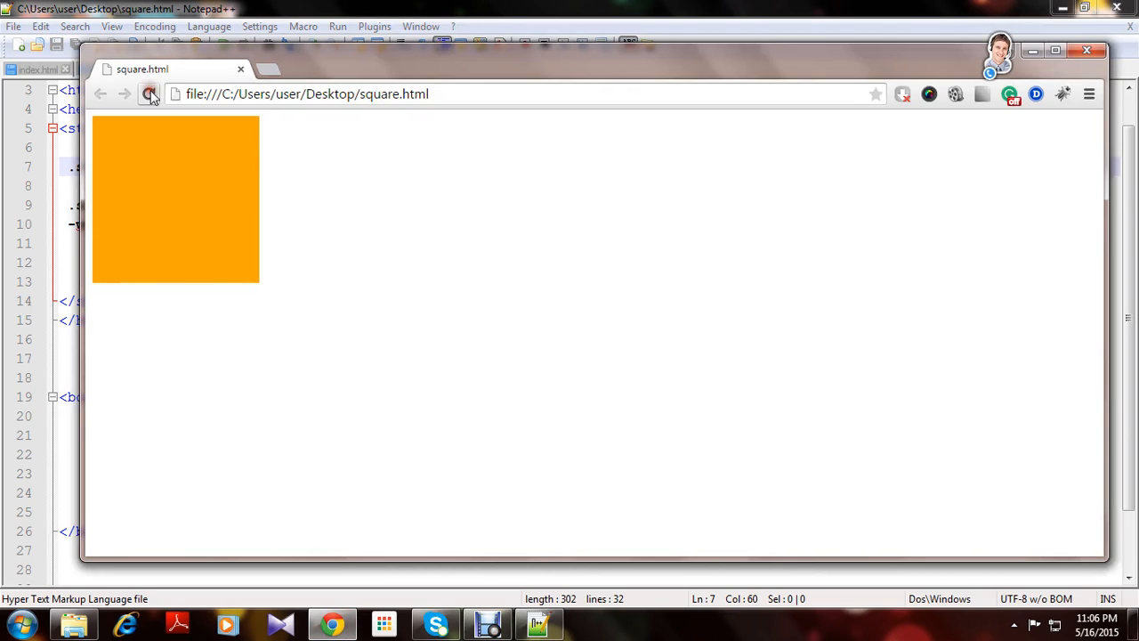
{"action": "left_click", "coordinate": [148, 94]}
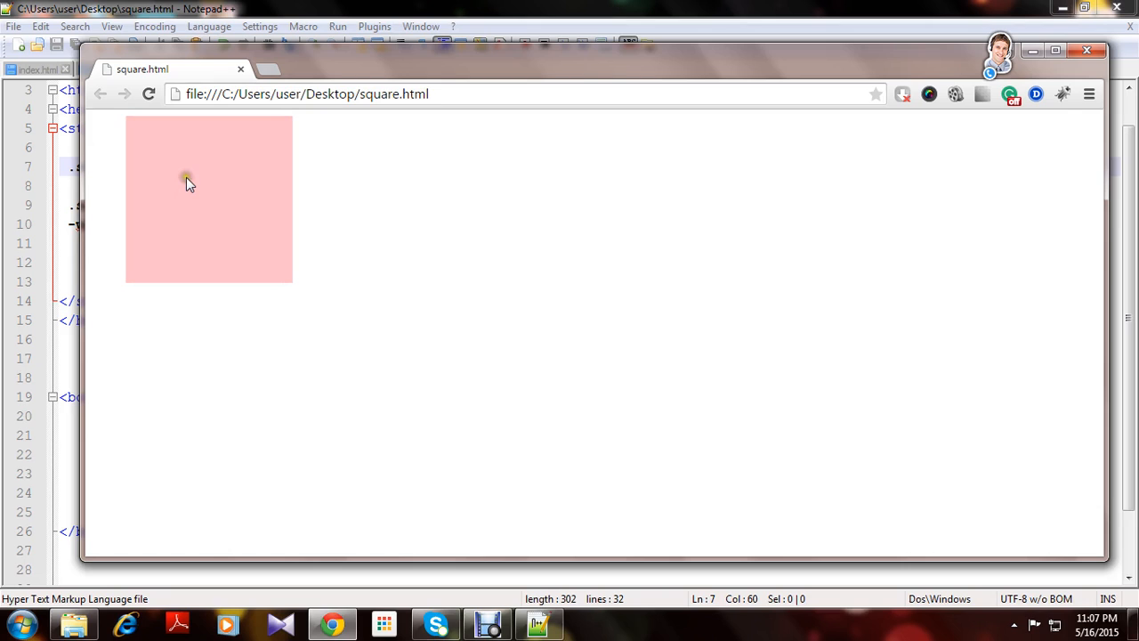
{"action": "mouse_move", "coordinate": [195, 185]}
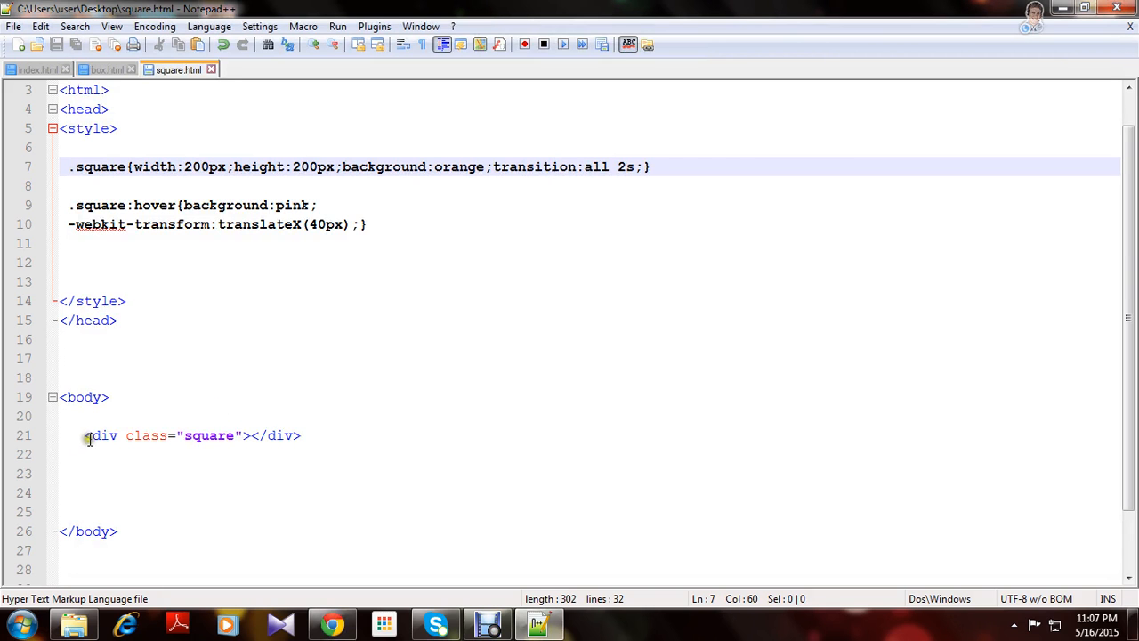
Duplicate the square div into four copies, save, and maximize Chrome to preview
{"action": "left_click_drag", "start_coordinate": [83, 435], "coordinate": [302, 435]}
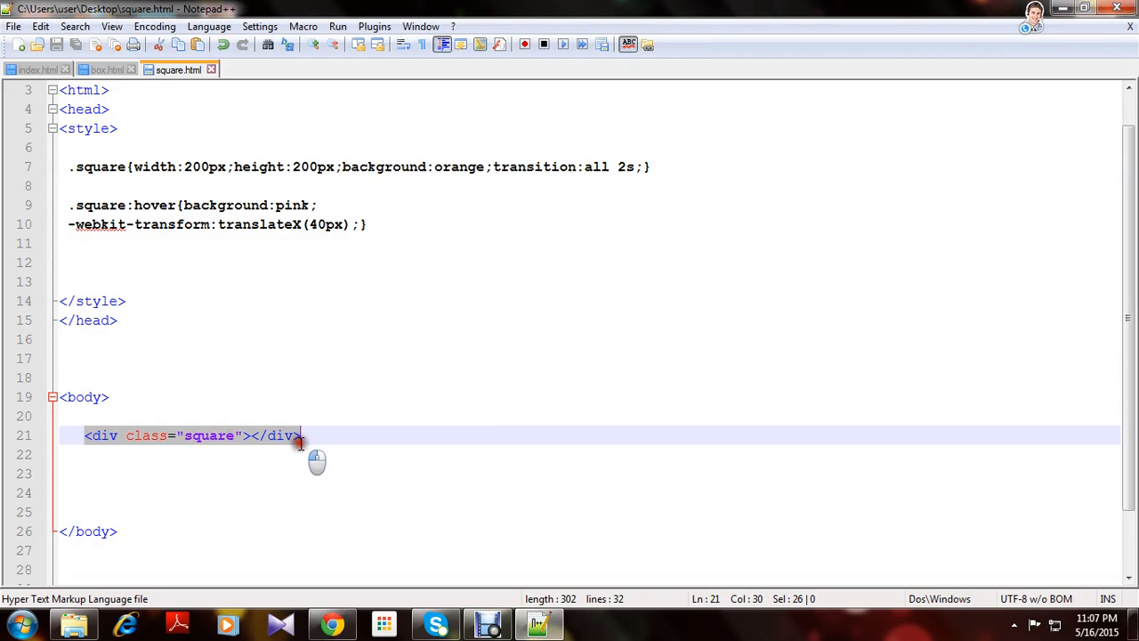
{"action": "mouse_move", "coordinate": [359, 414]}
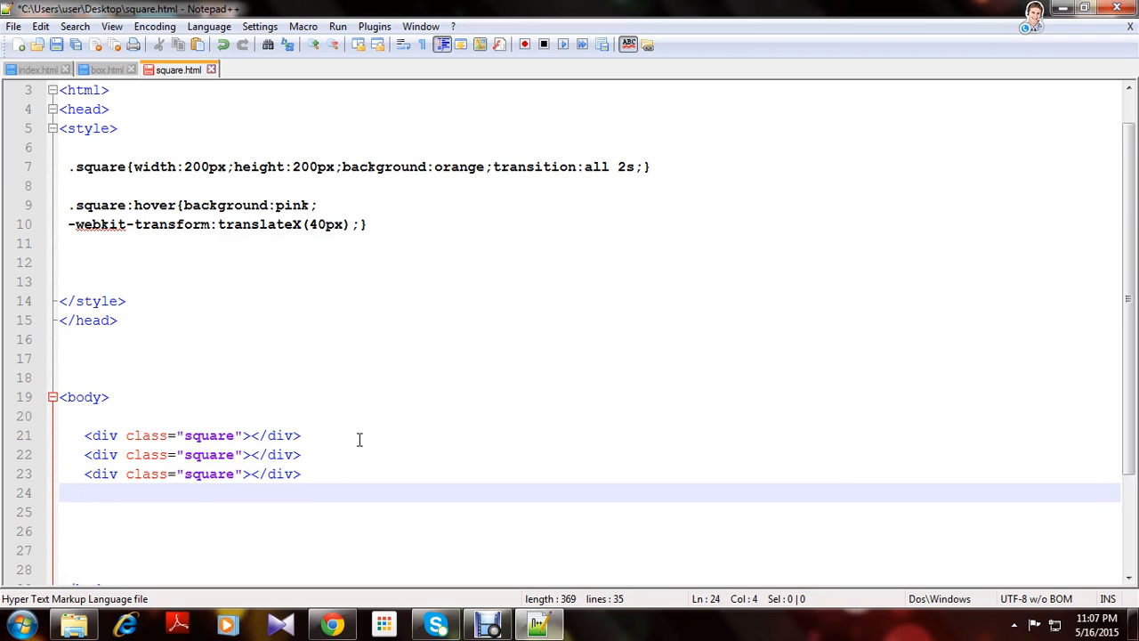
{"action": "type", "text": "<div class=\"square\"></div>"}
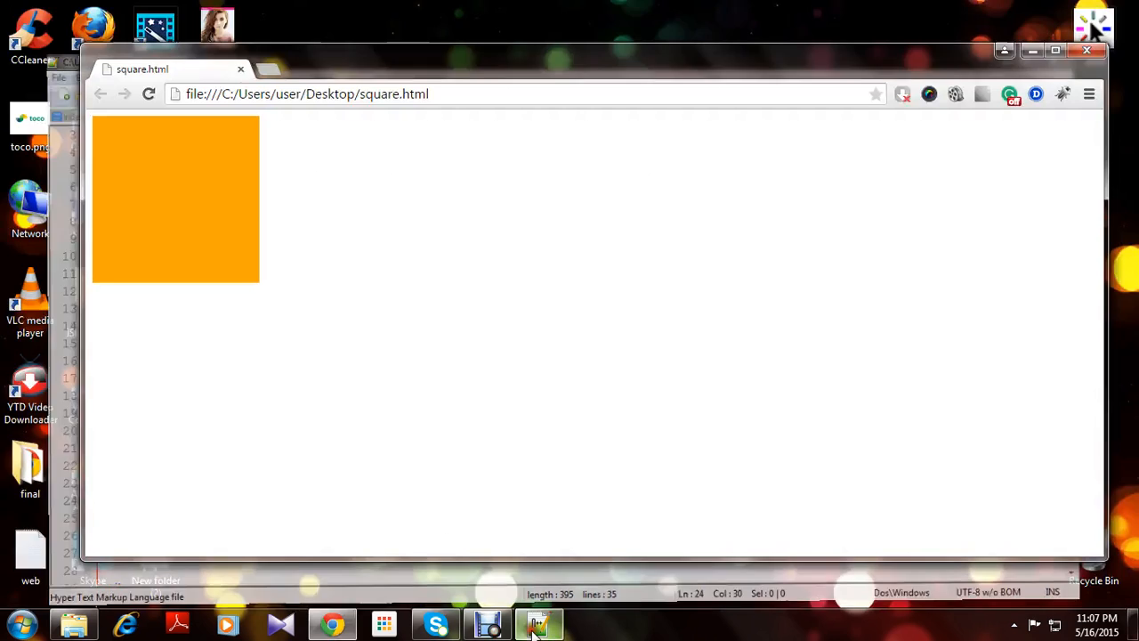
{"action": "left_click", "coordinate": [1032, 49]}
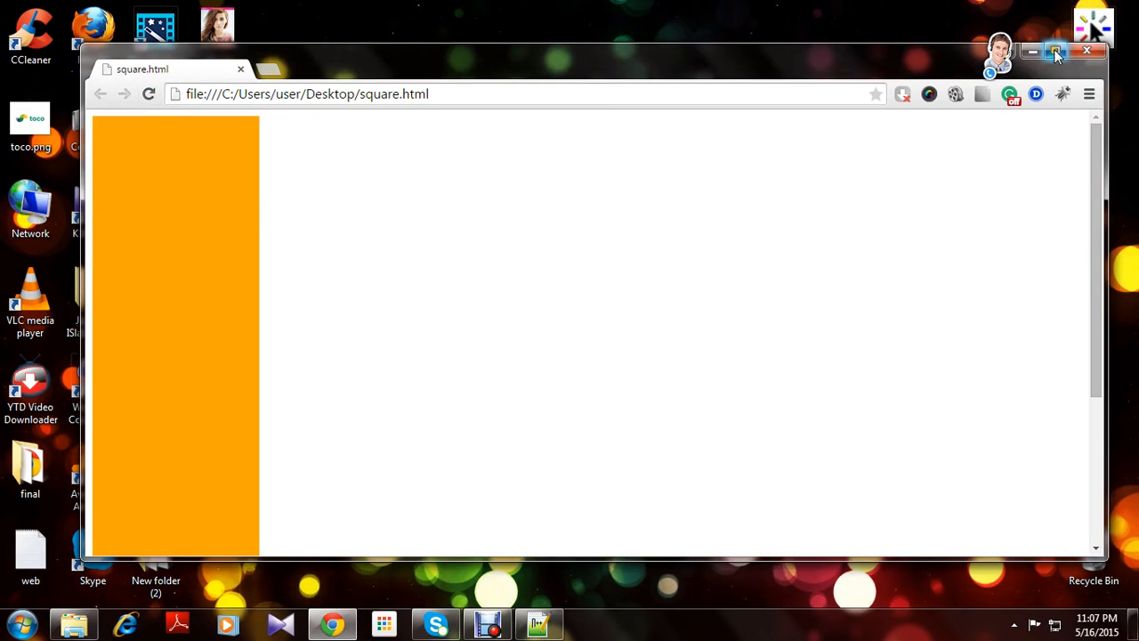
{"action": "left_click", "coordinate": [1055, 52]}
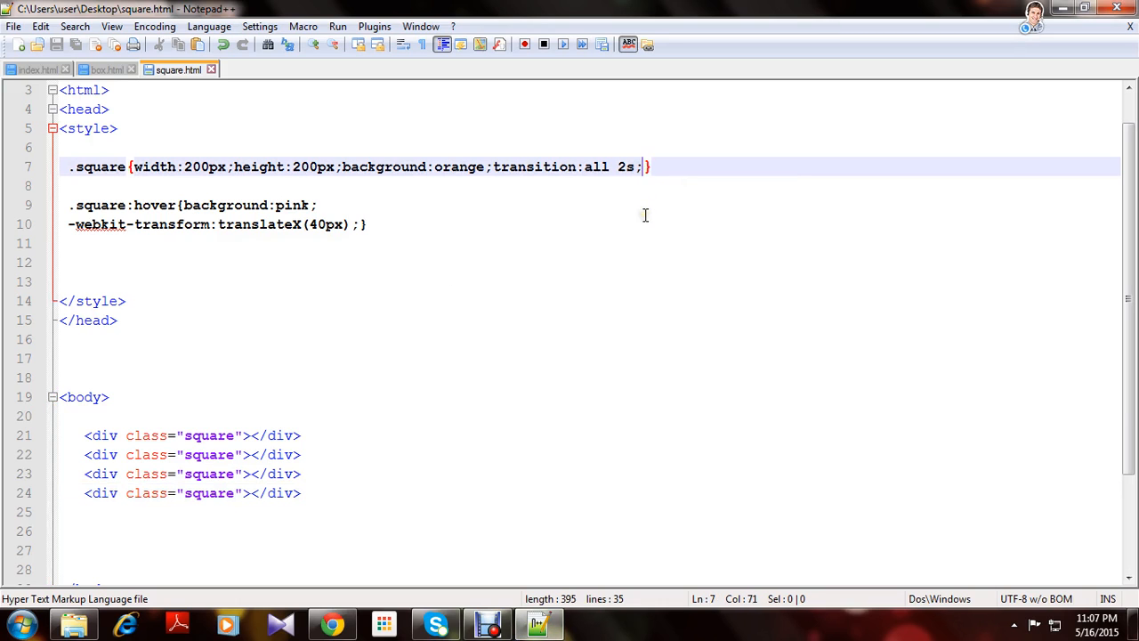
Add margin:5px; to the .square rule and save the change
{"action": "type", "text": "margin:"}
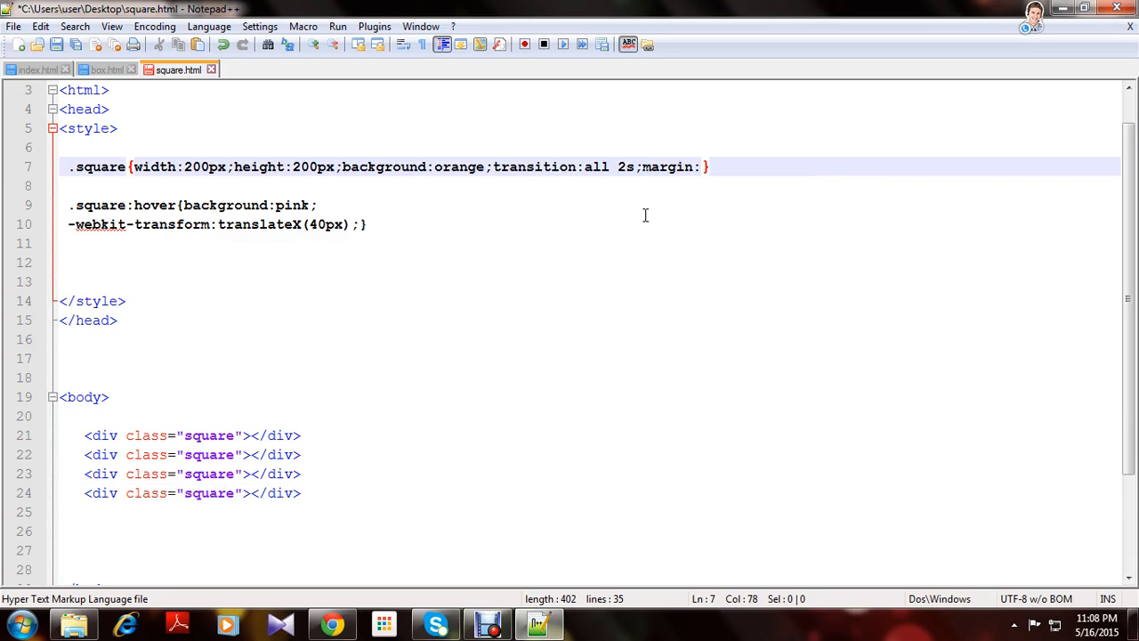
{"action": "type", "text": "5px;"}
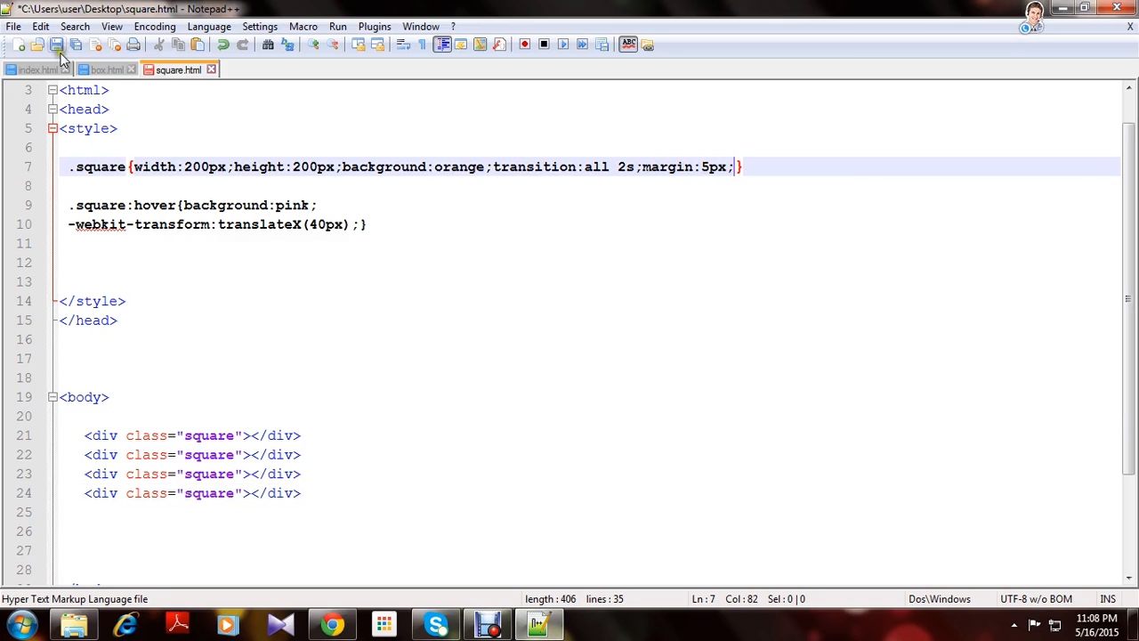
{"action": "left_click", "coordinate": [332, 623]}
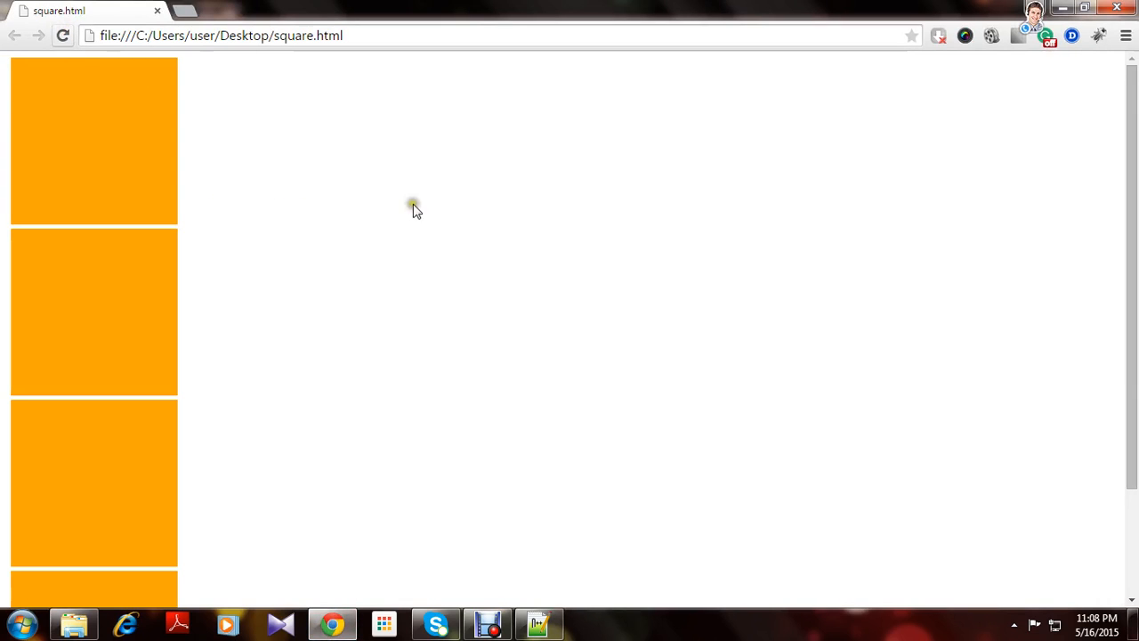
Scroll through the four orange squares in Chrome, hovering each to watch it turn pink and slide right
{"action": "scroll", "scroll_direction": "down", "scroll_amount": 3}
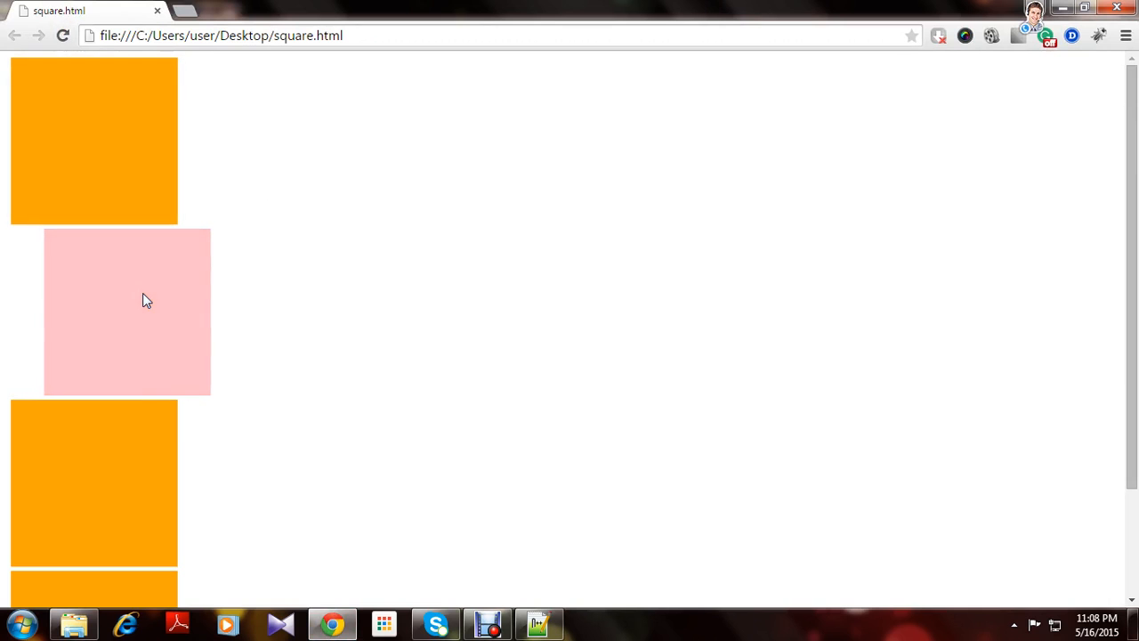
{"action": "scroll", "scroll_direction": "down", "scroll_amount": 3}
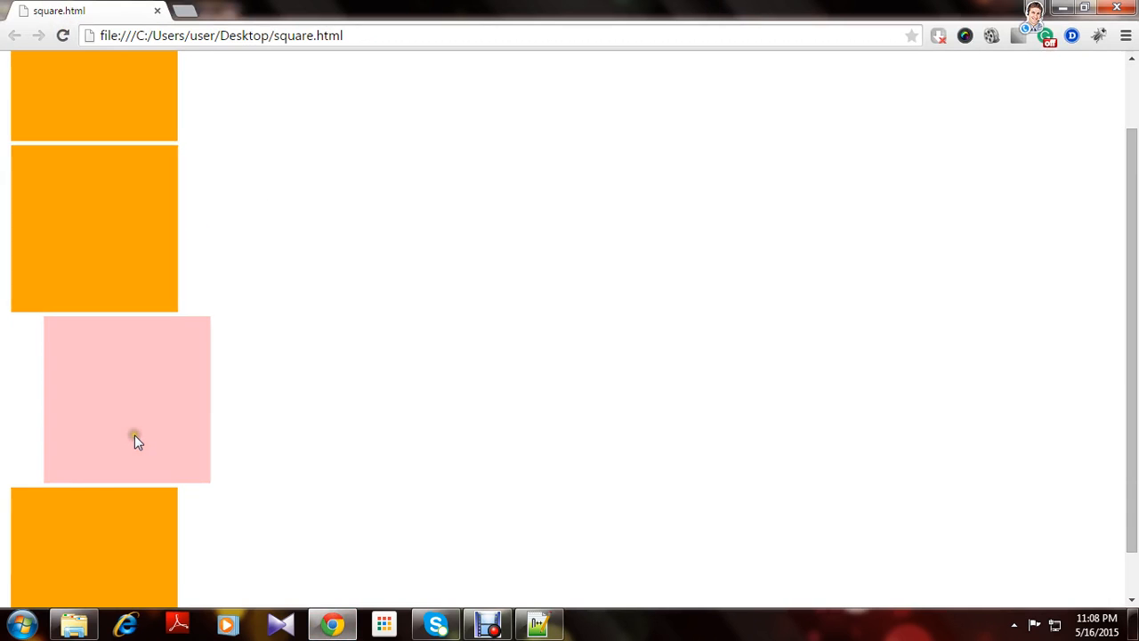
{"action": "scroll", "scroll_direction": "down", "scroll_amount": 3}
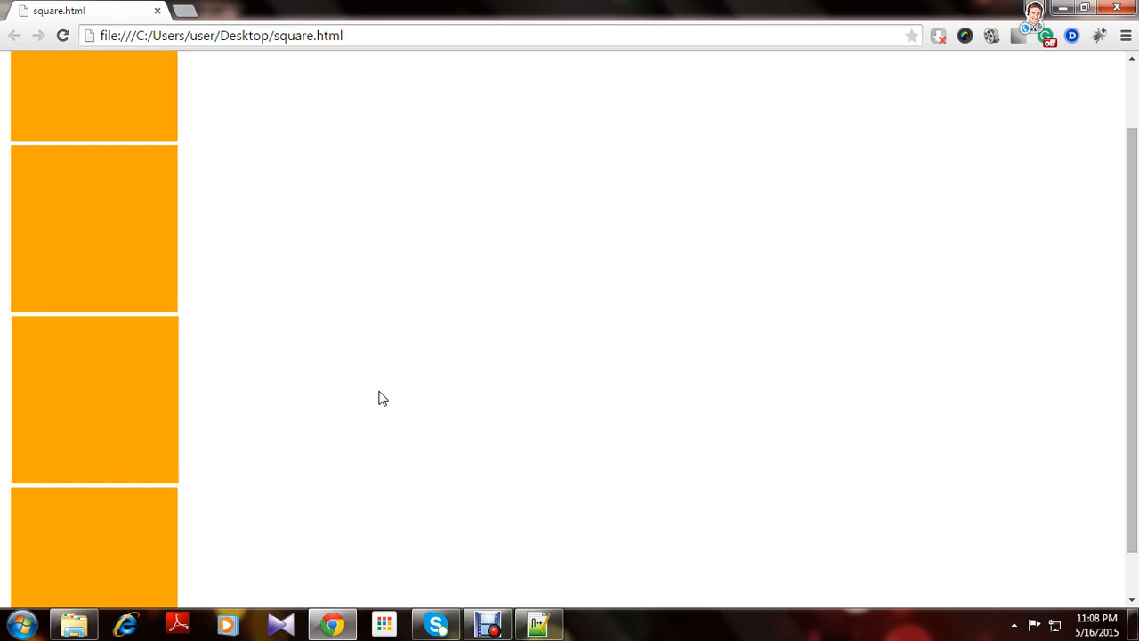
{"action": "mouse_move", "coordinate": [401, 394]}
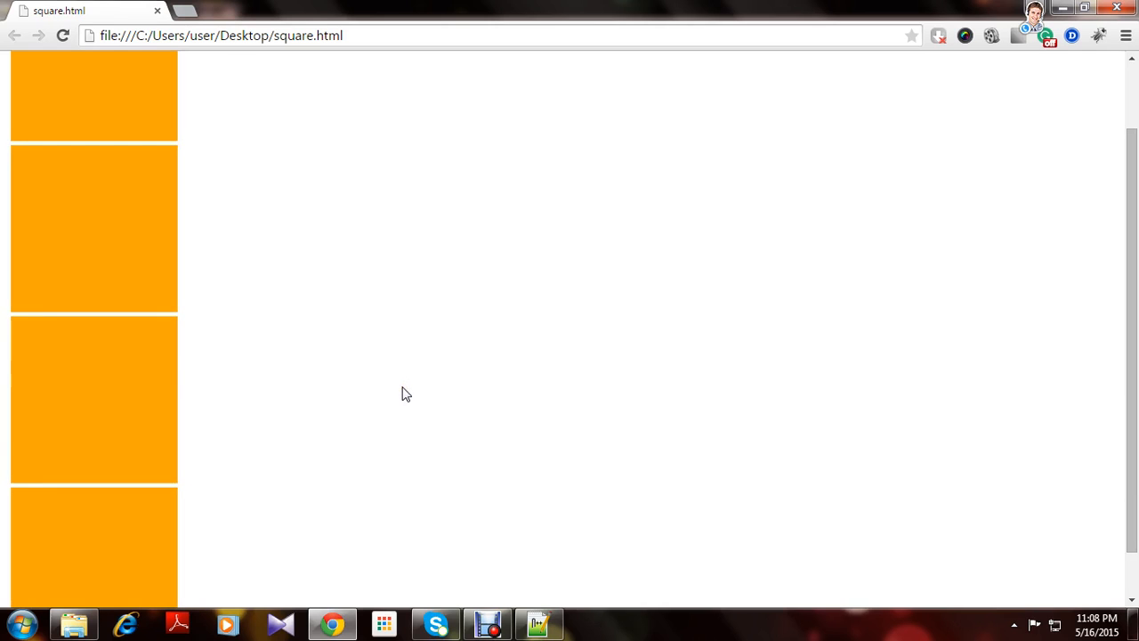
{"action": "mouse_move", "coordinate": [398, 446]}
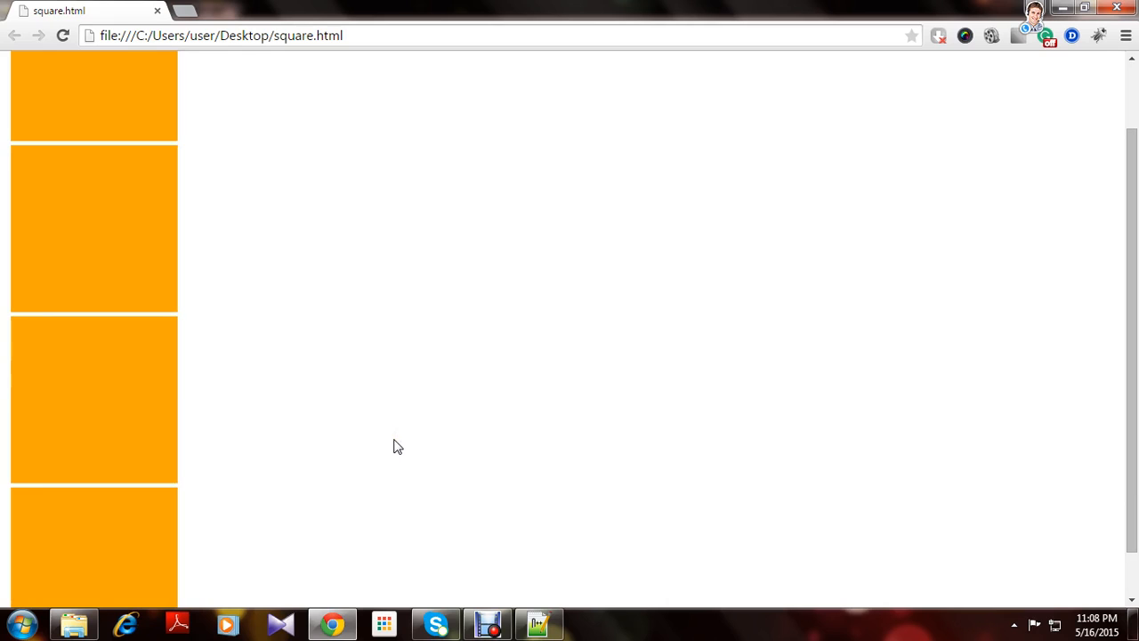
{"action": "mouse_move", "coordinate": [434, 564]}
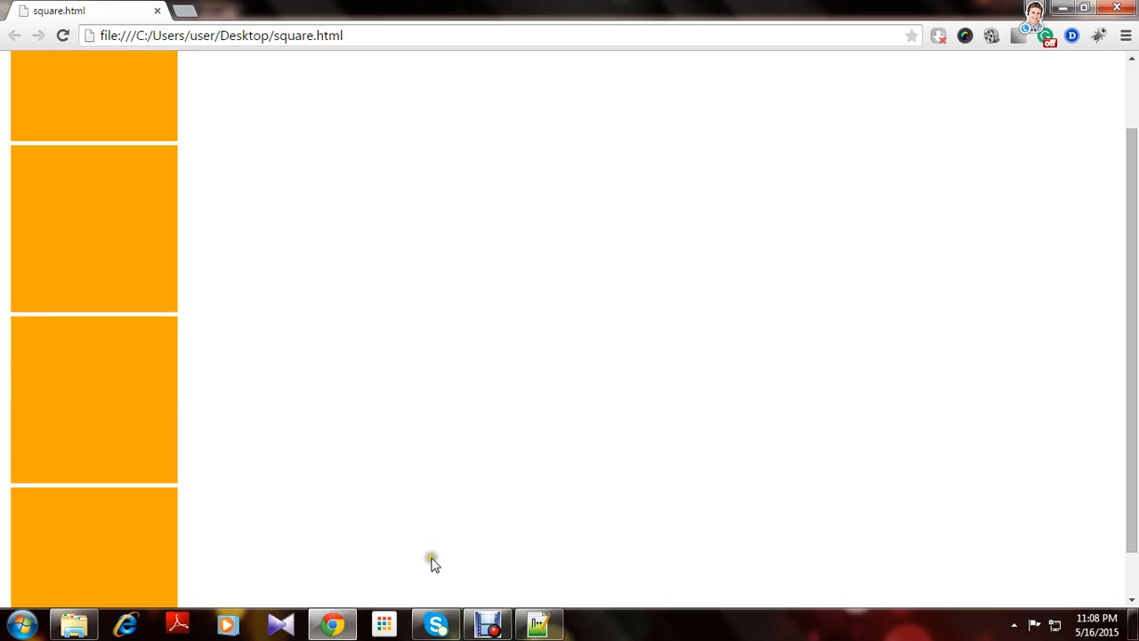
{"action": "left_click", "coordinate": [538, 623]}
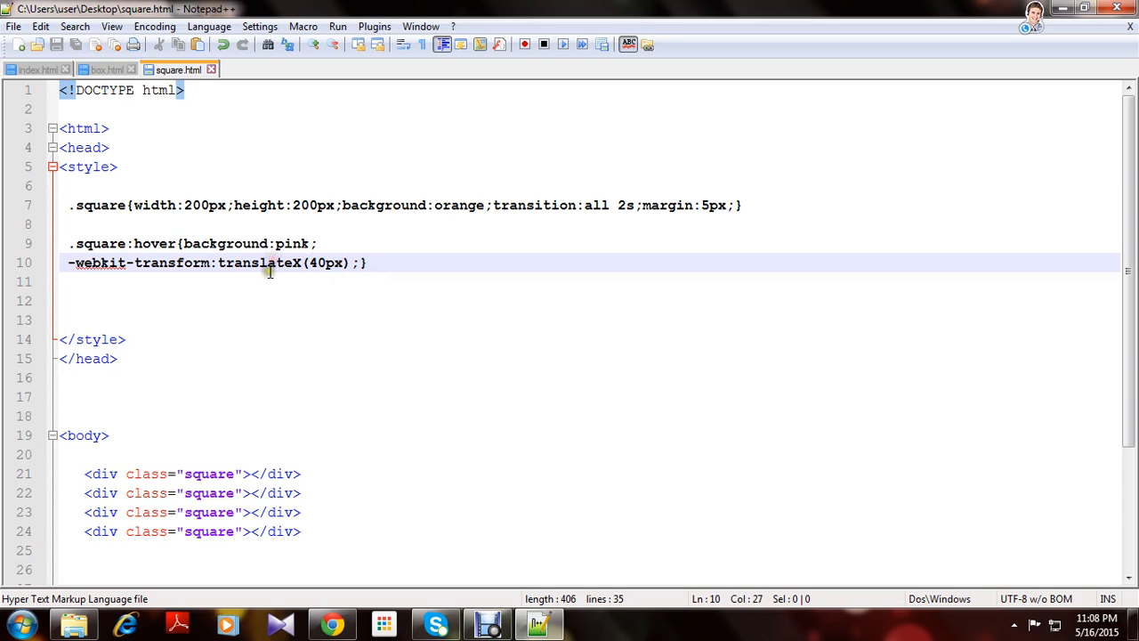
{"action": "scroll", "scroll_direction": "down", "scroll_amount": 3}
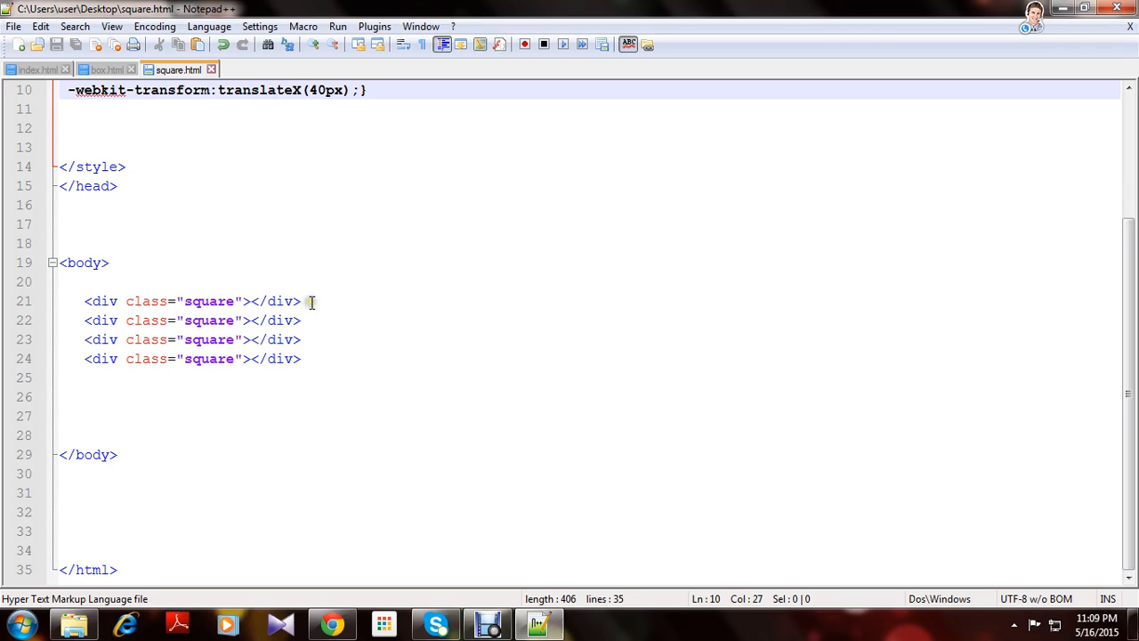
{"action": "mouse_move", "coordinate": [296, 183]}
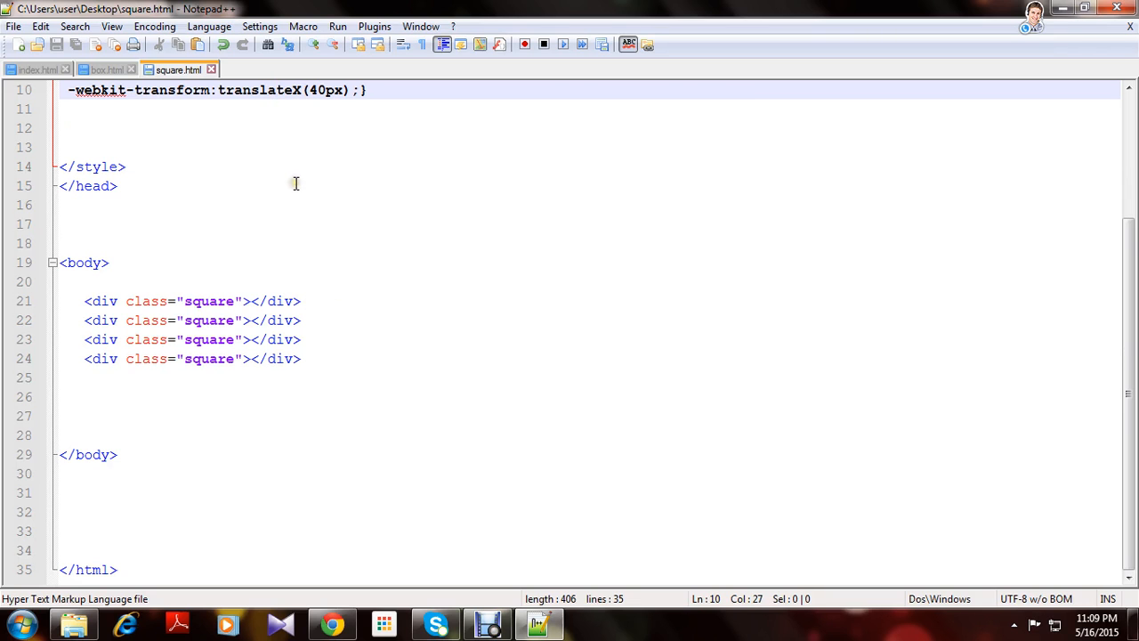